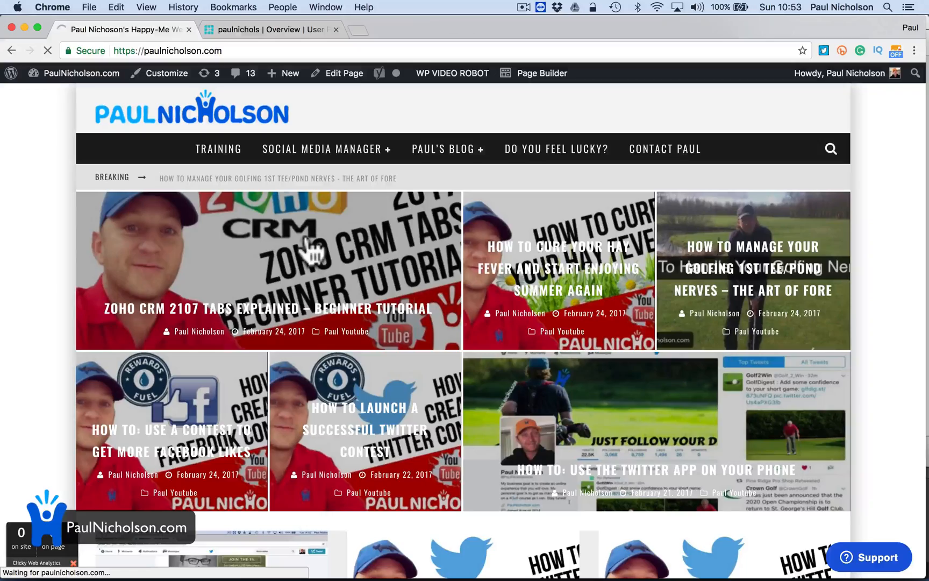
- View the Zoho CRM 2107 Tabs Explained post on the live site, then return to the admin dashboard
{"action": "left_click", "coordinate": [255, 308]}
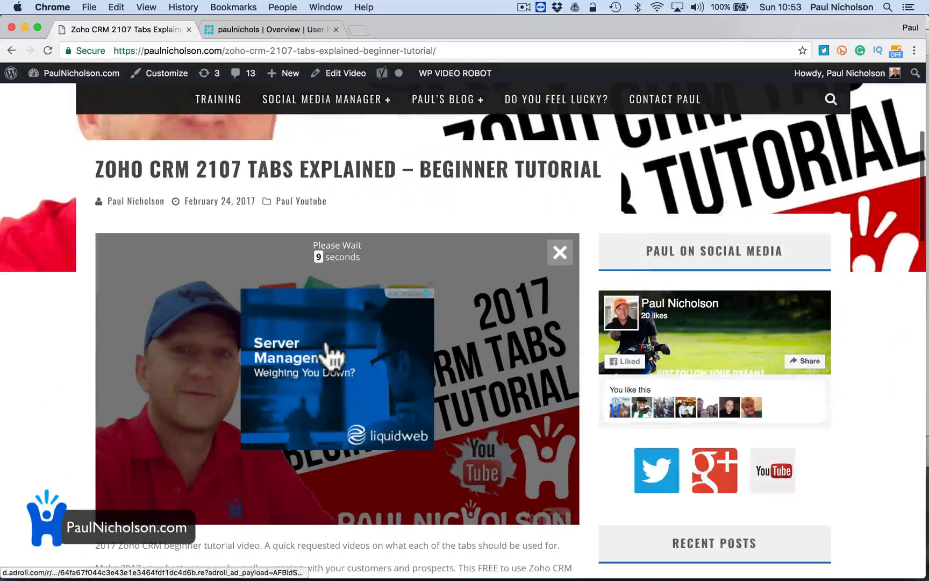
{"action": "left_click", "coordinate": [559, 252]}
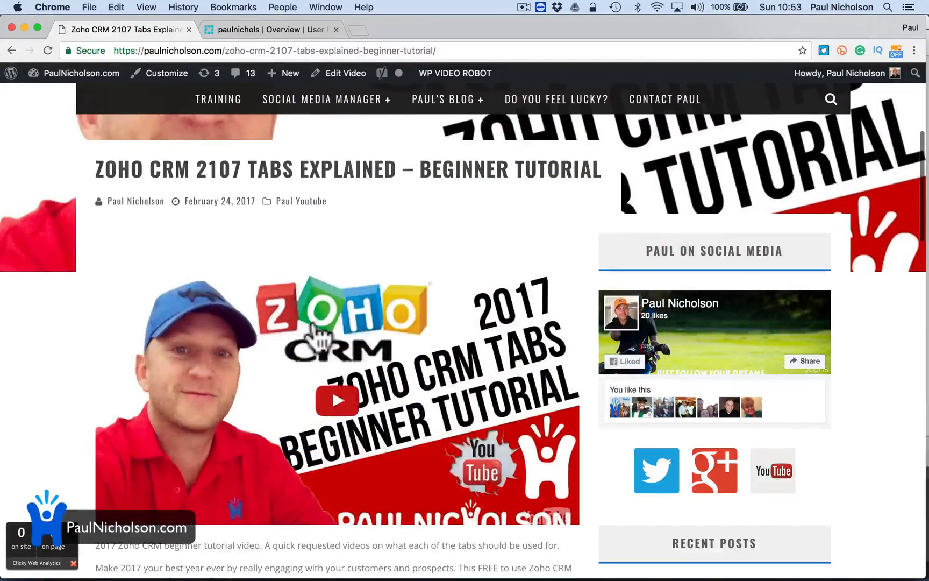
{"action": "scroll", "scroll_direction": "up", "scroll_amount": 3}
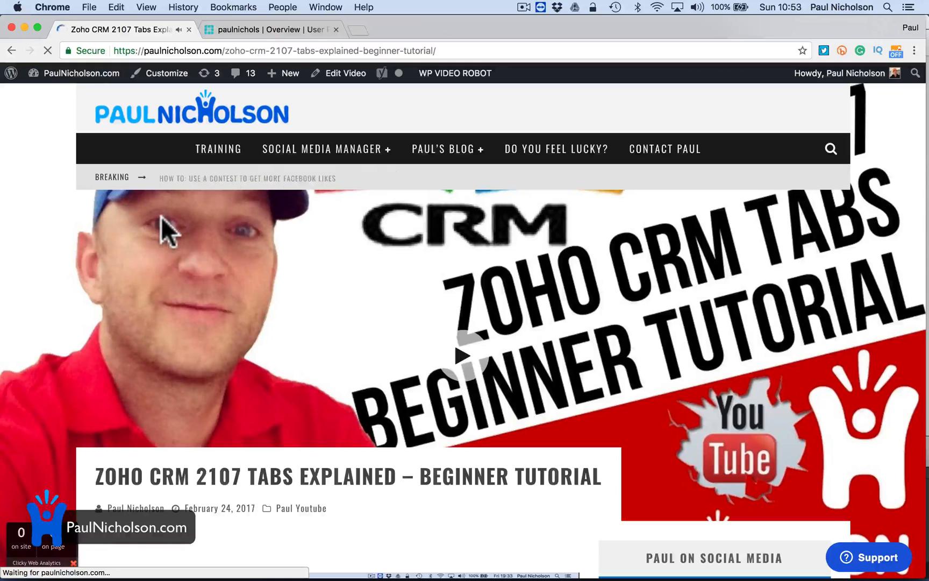
{"action": "left_click", "coordinate": [81, 73]}
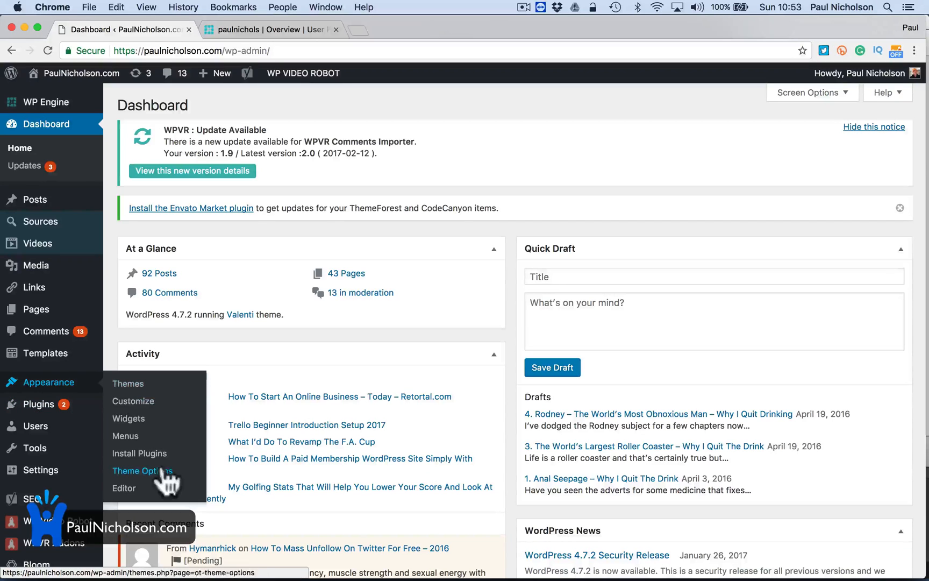
- Load the Facebook Comments Plugin's main file in the plugin editor
{"action": "left_click", "coordinate": [142, 471]}
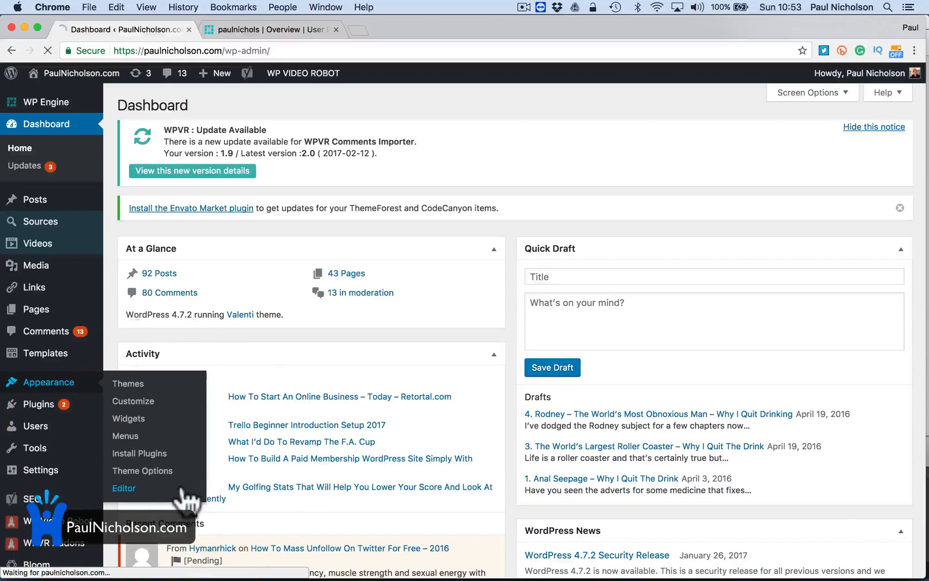
{"action": "left_click", "coordinate": [124, 487]}
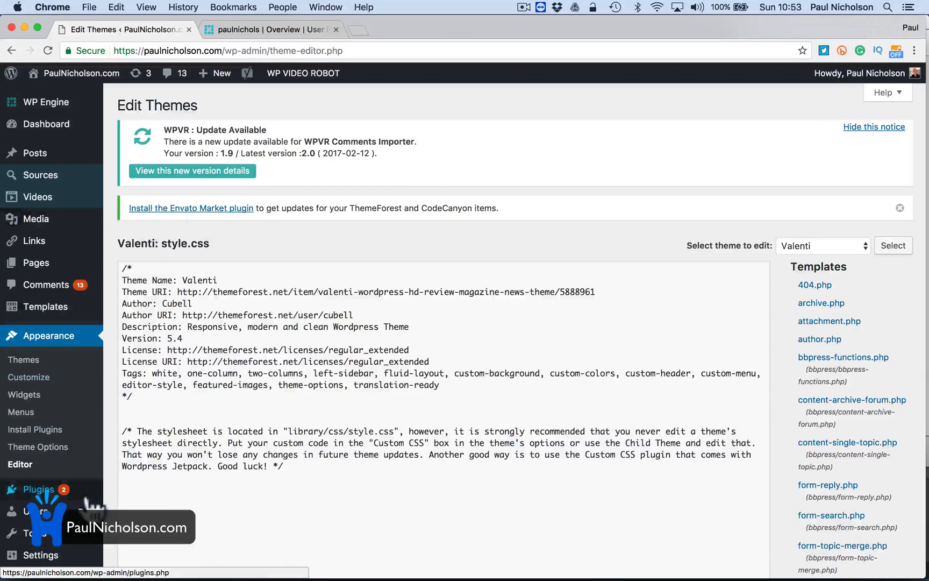
{"action": "left_click", "coordinate": [38, 489]}
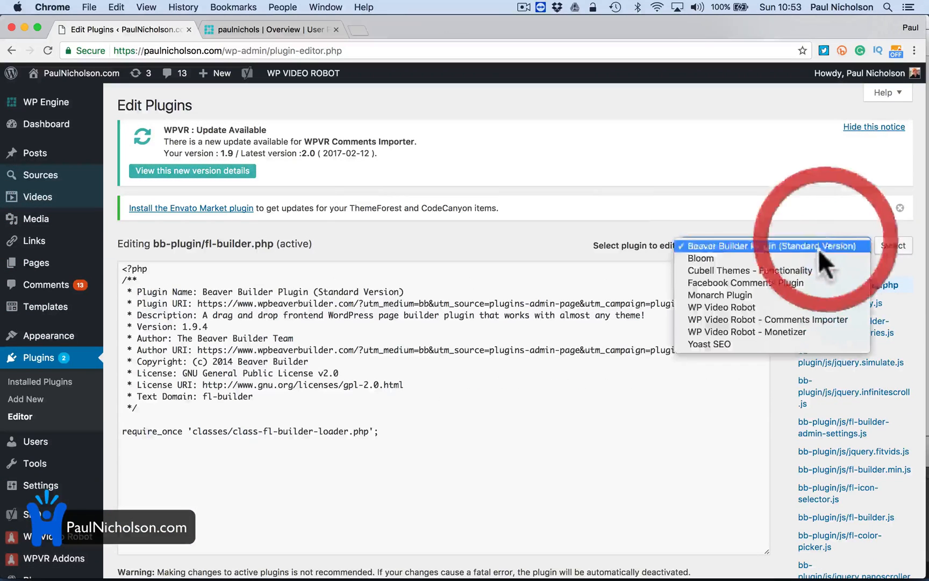
{"action": "left_click", "coordinate": [745, 282]}
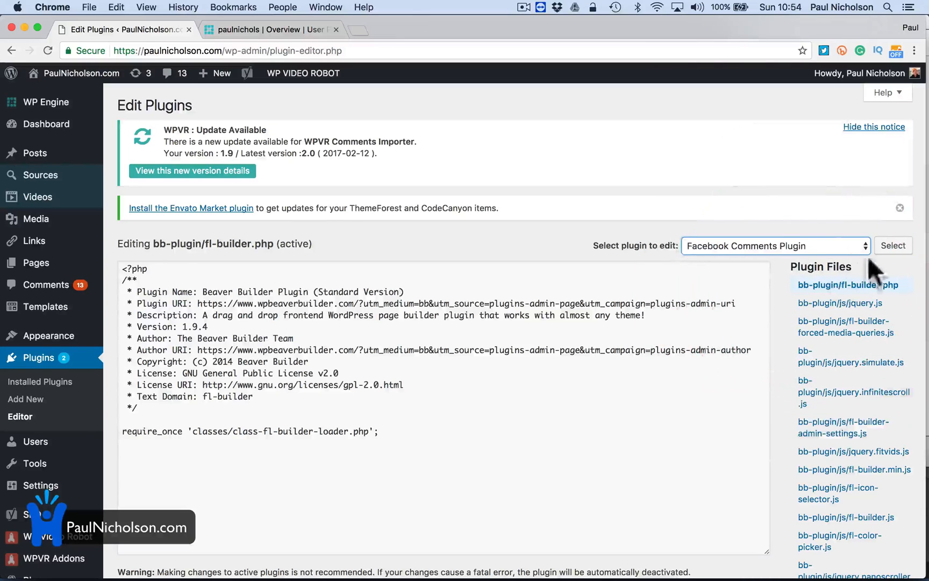
{"action": "left_click", "coordinate": [892, 246]}
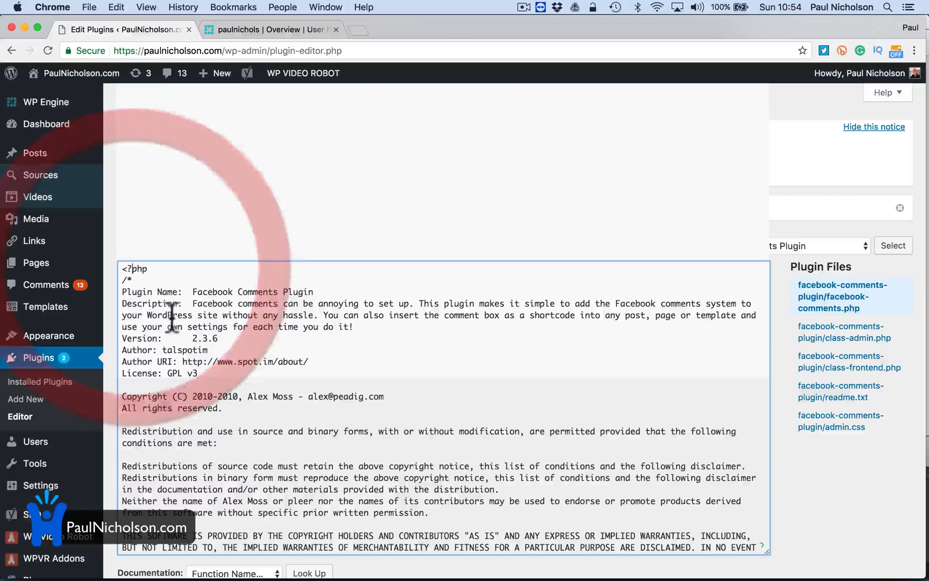
- Resave the Facebook Comments Plugin file with Update File so it reports edited successfully
{"action": "scroll", "scroll_direction": "down", "scroll_amount": 3}
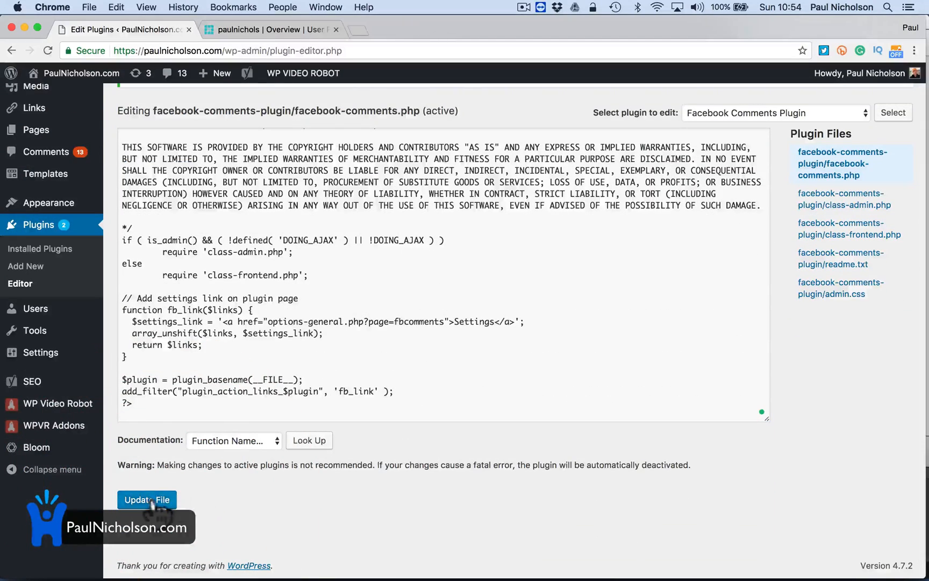
{"action": "left_click", "coordinate": [147, 500]}
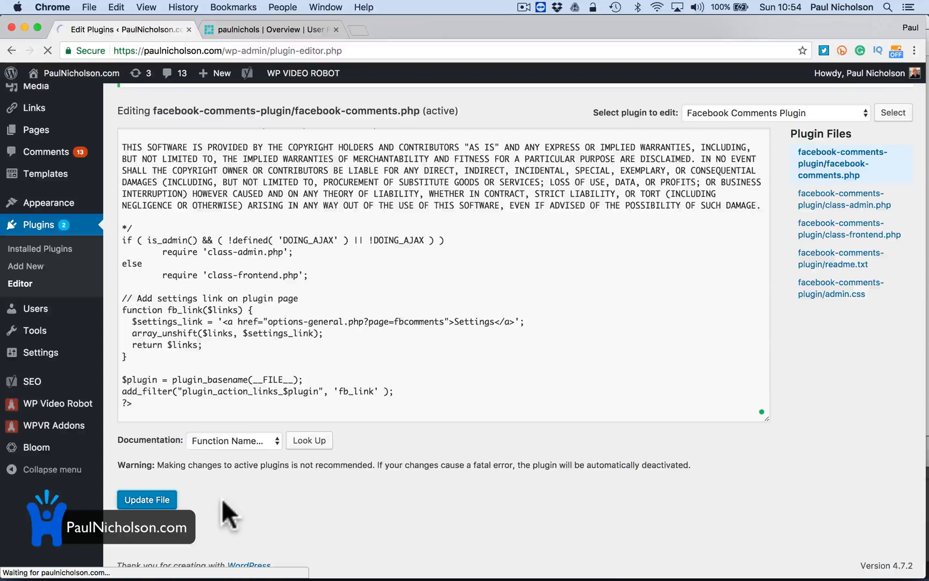
{"action": "left_click", "coordinate": [146, 500]}
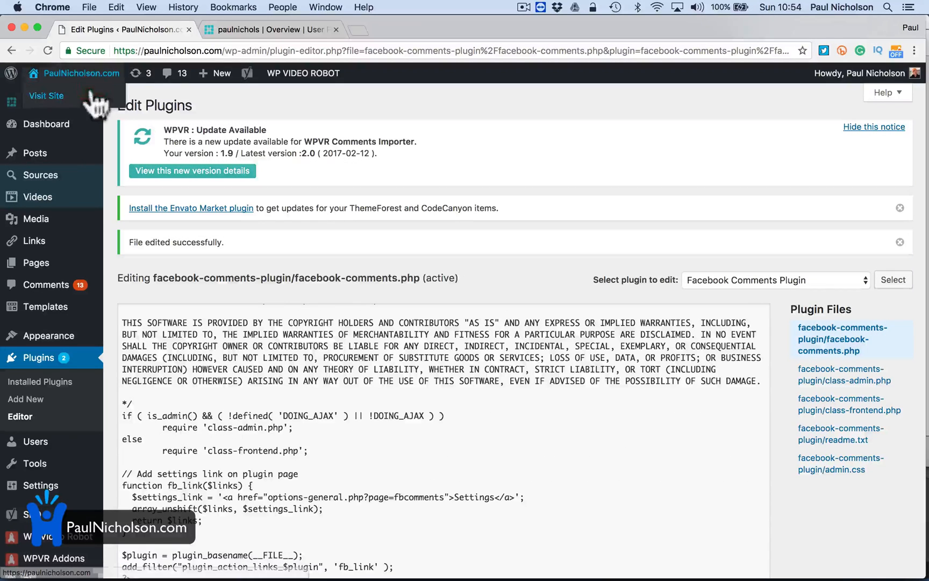
- View the How To: Stop Youtube Posting Video Updates To Twitter post live, then return to the homepage
{"action": "left_click", "coordinate": [45, 96]}
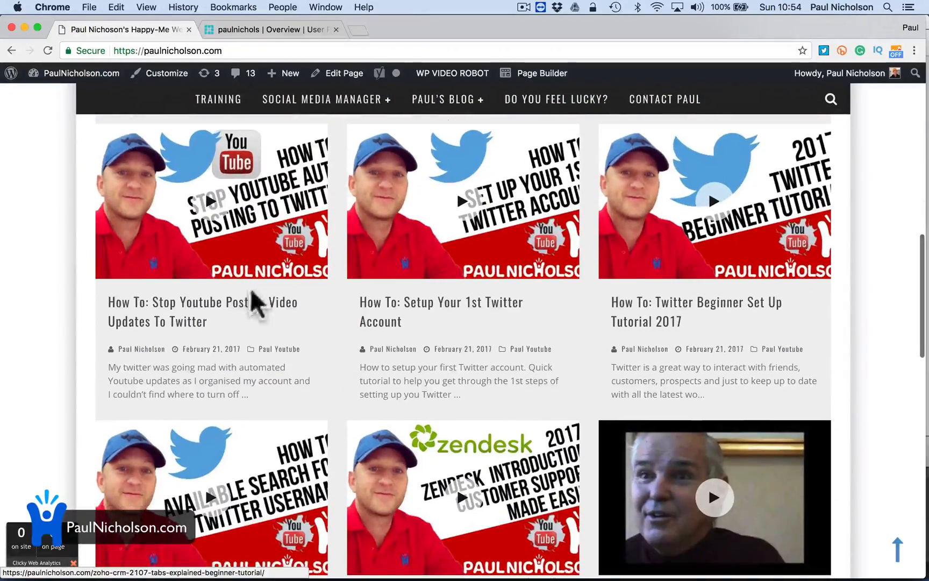
{"action": "left_click", "coordinate": [210, 201]}
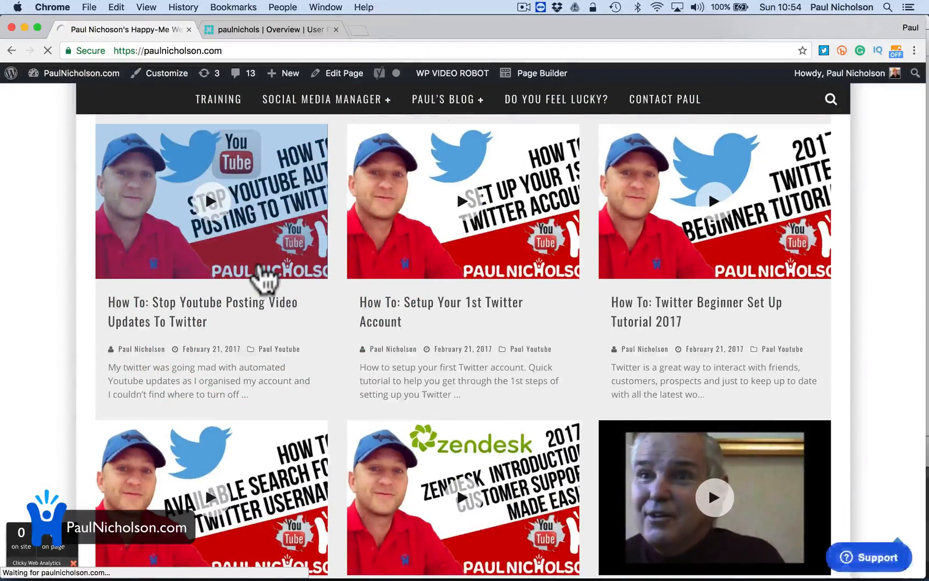
{"action": "left_click", "coordinate": [210, 201]}
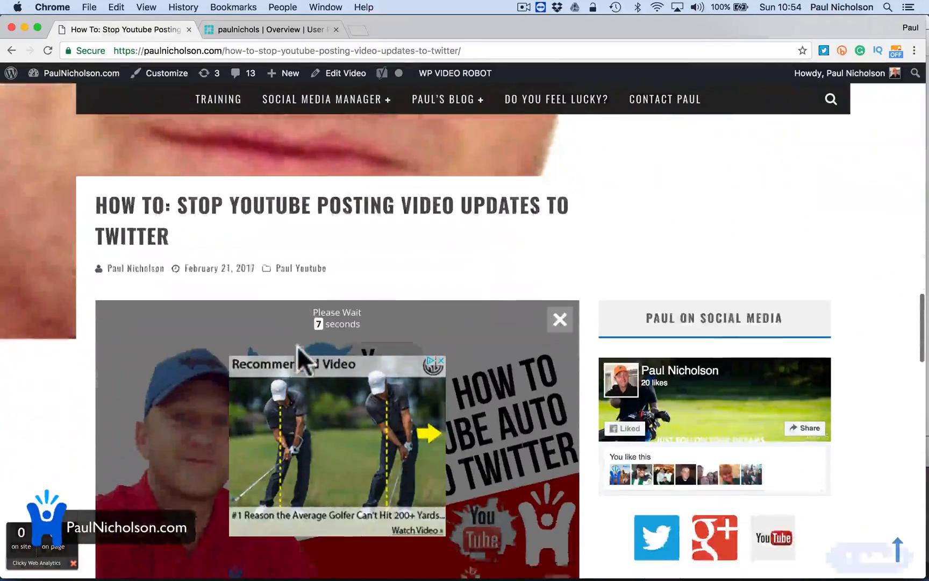
{"action": "scroll", "scroll_direction": "down", "scroll_amount": 3}
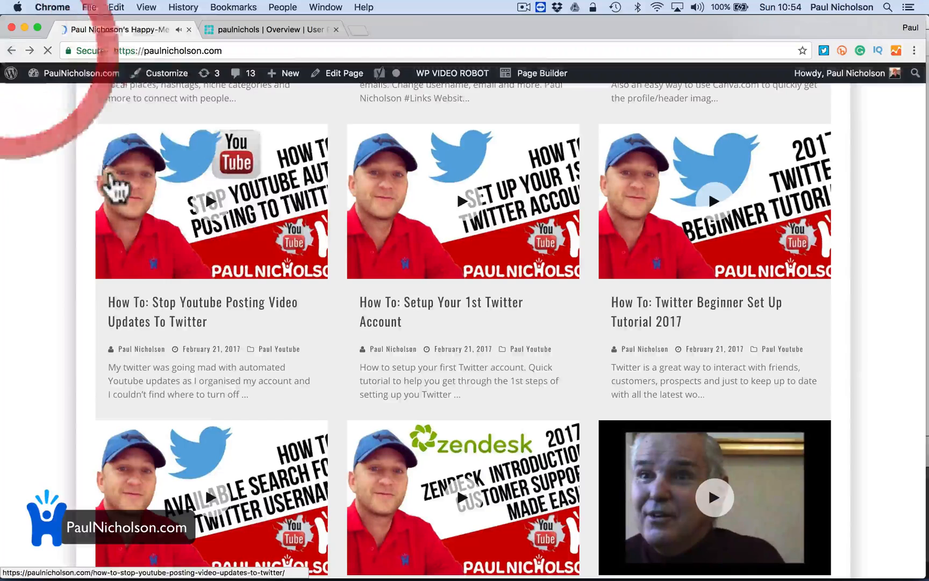
{"action": "left_click", "coordinate": [73, 73]}
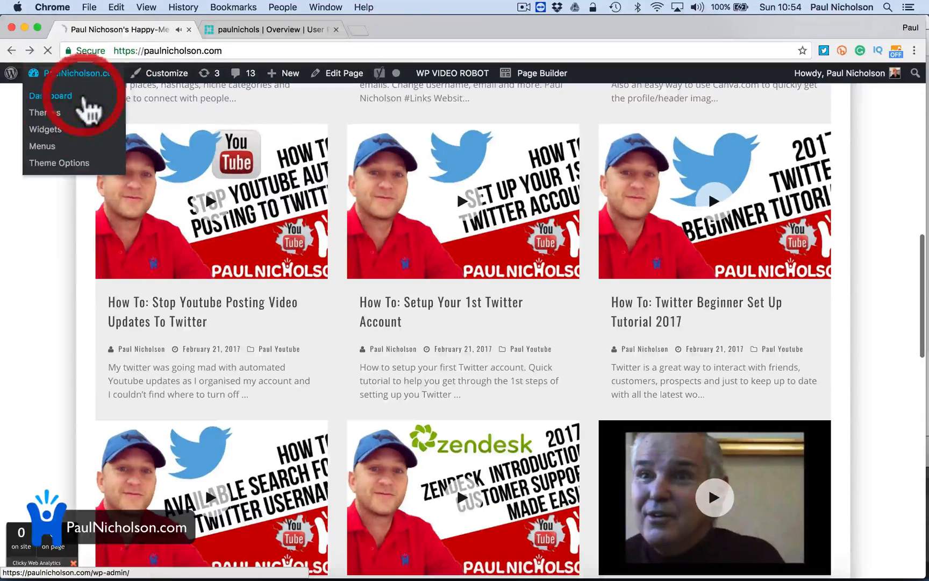
- Go to the Installed Plugins list from the admin dashboard
{"action": "left_click", "coordinate": [52, 96]}
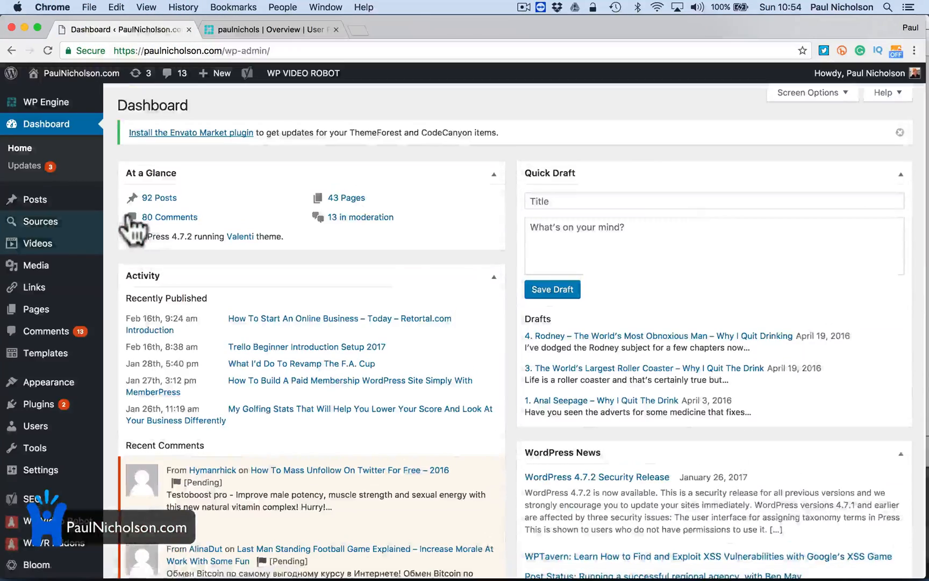
{"action": "left_click", "coordinate": [39, 404]}
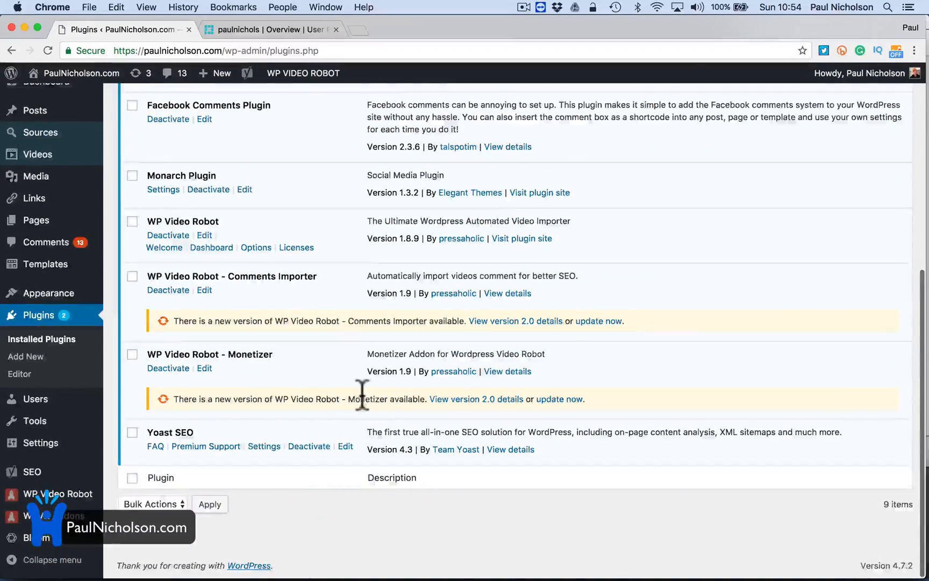
{"action": "scroll", "scroll_direction": "down", "scroll_amount": 3}
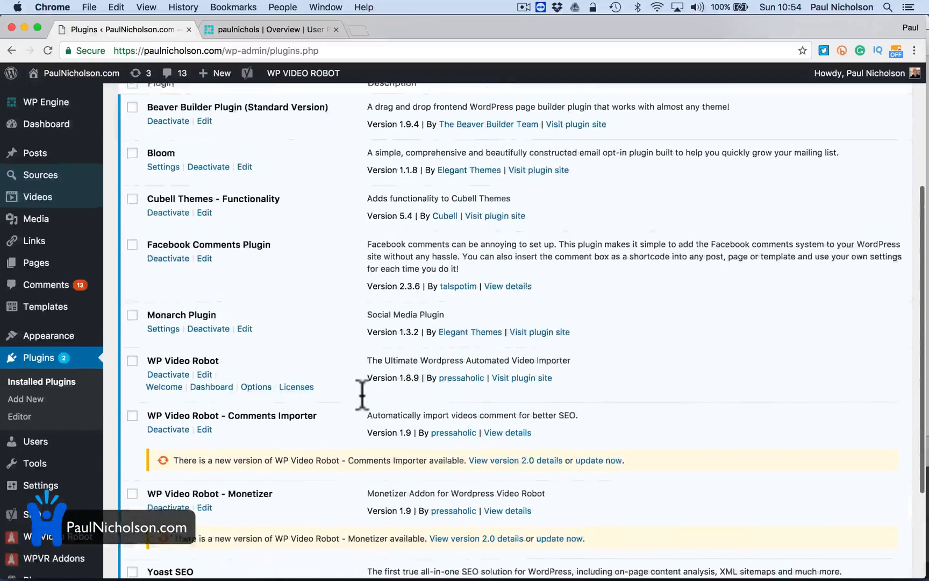
- Bulk-deactivate all nine plugins, skipping the restore point prompt
{"action": "left_click", "coordinate": [132, 165]}
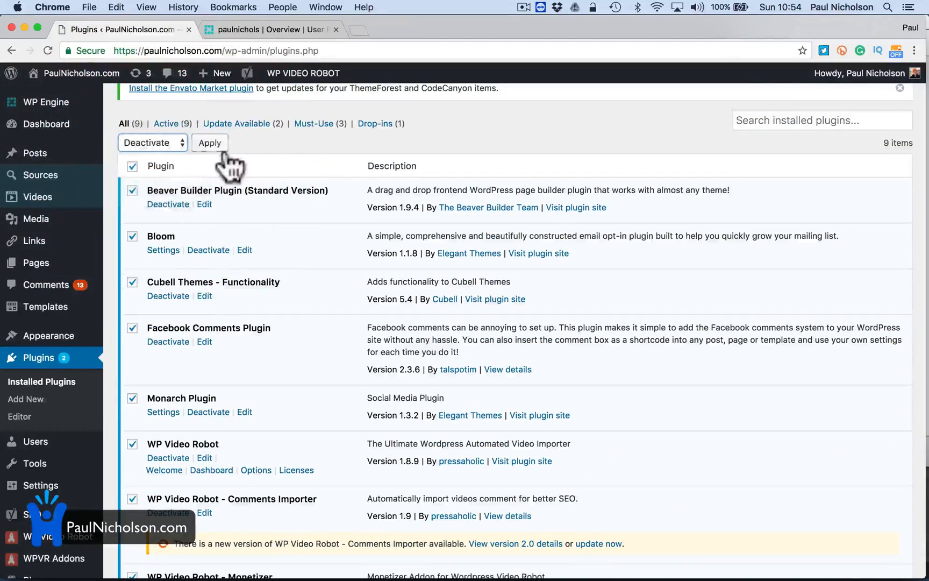
{"action": "left_click", "coordinate": [209, 143]}
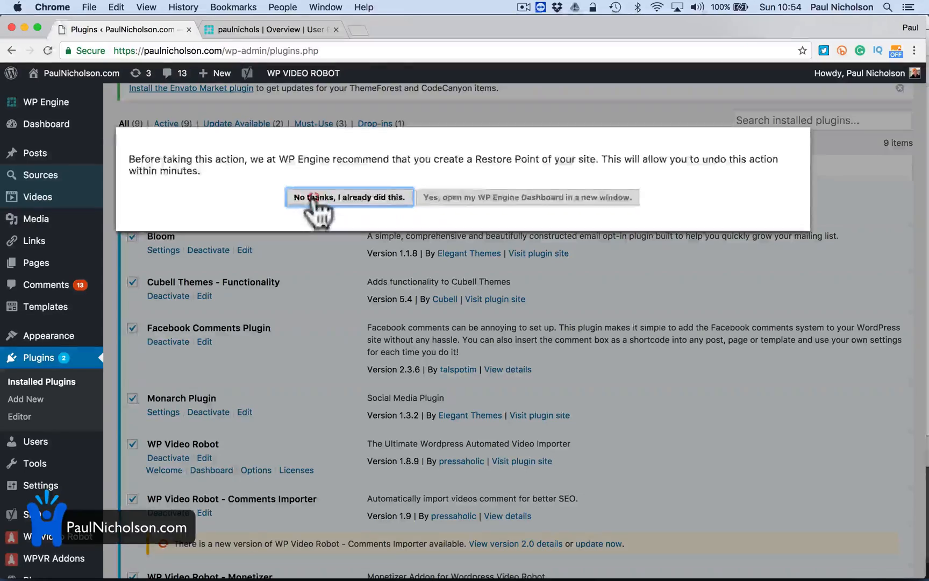
{"action": "left_click", "coordinate": [349, 196]}
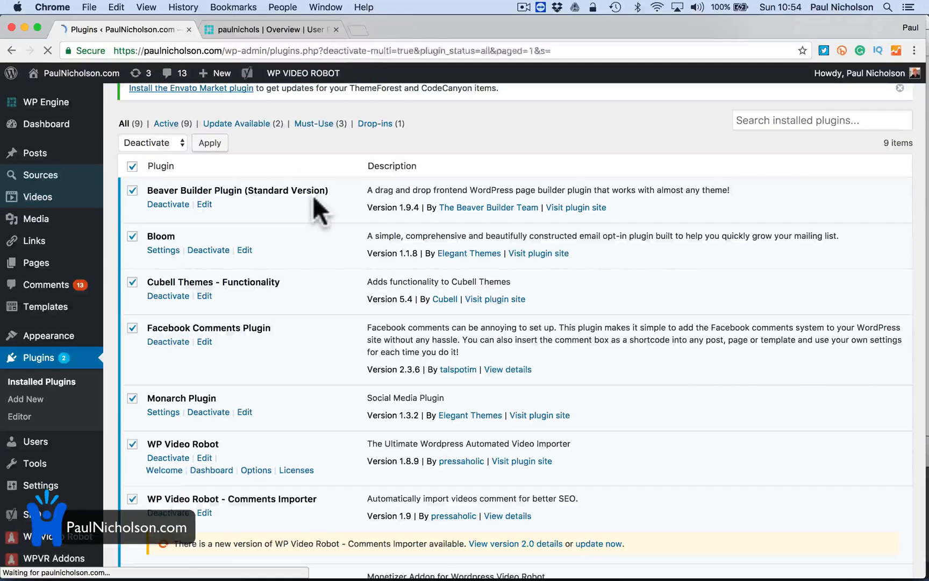
{"action": "left_click", "coordinate": [210, 142]}
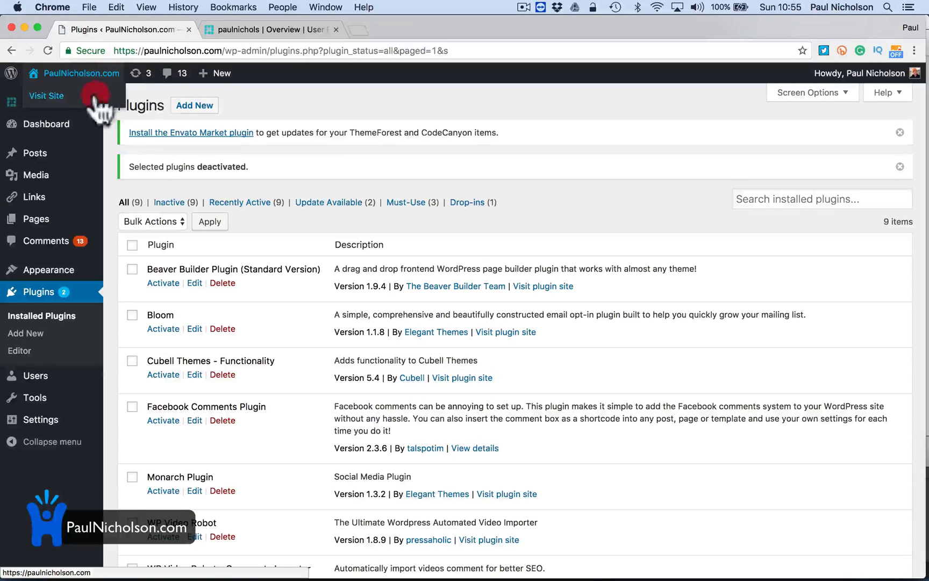
- View the How To Start An Online Business post on the live site with all plugins off
{"action": "left_click", "coordinate": [46, 96]}
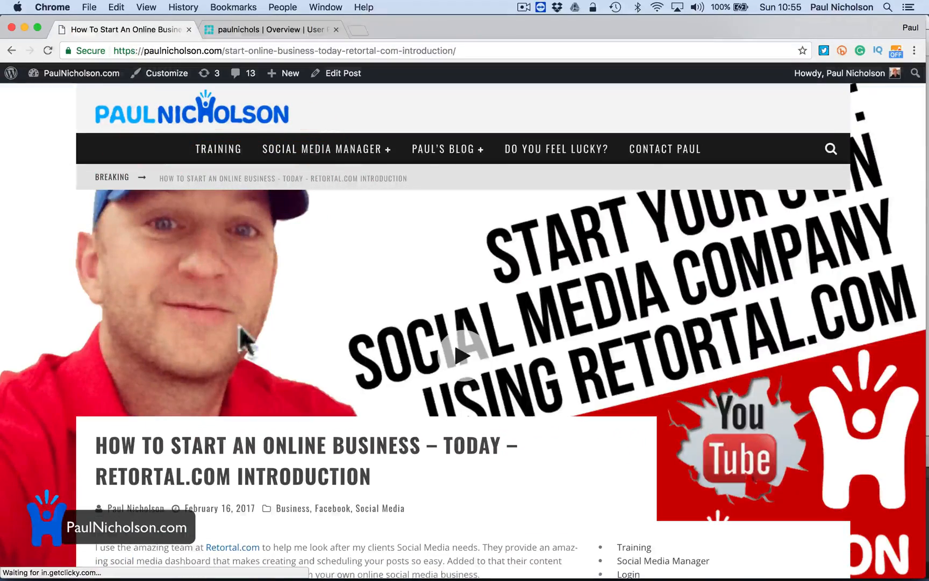
{"action": "scroll", "scroll_direction": "down", "scroll_amount": 3}
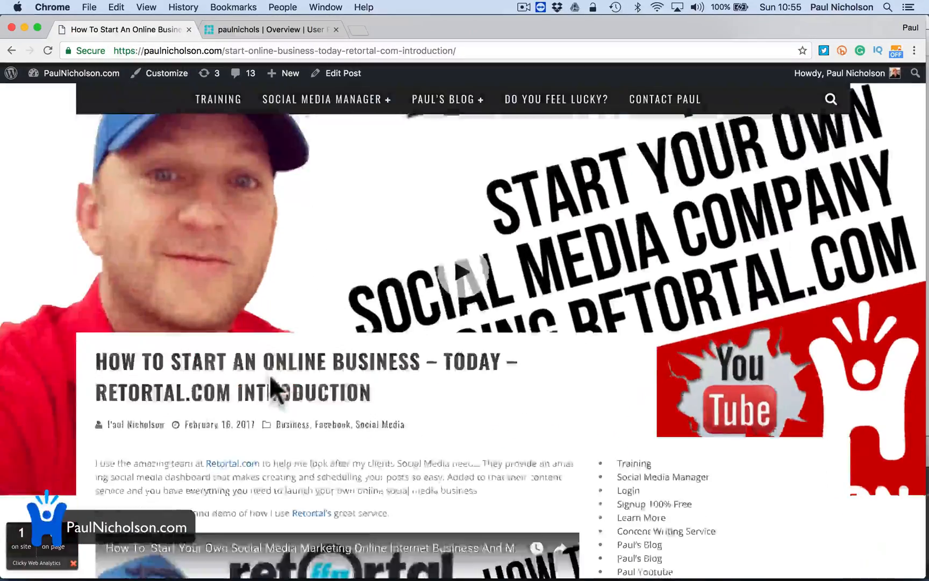
{"action": "scroll", "scroll_direction": "down", "scroll_amount": 3}
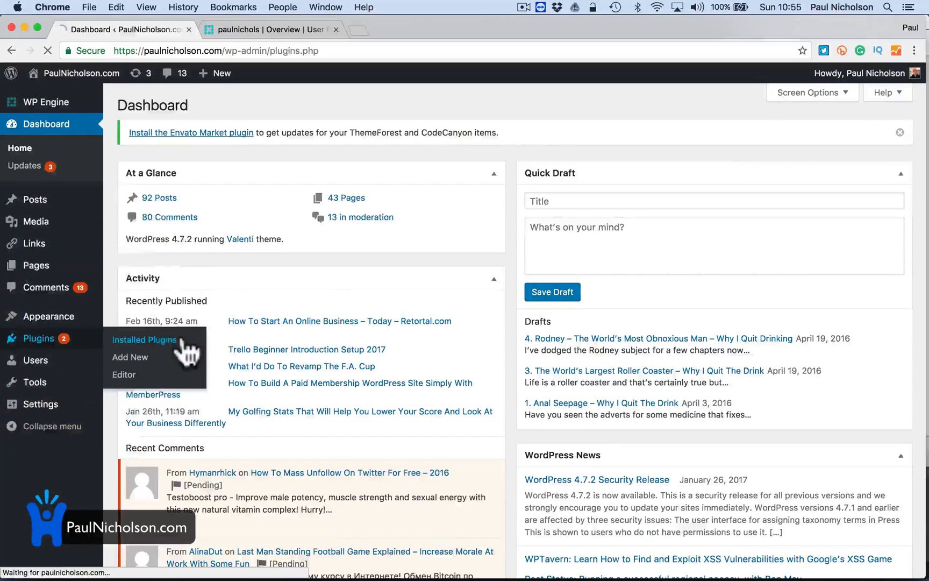
- Bulk-activate Beaver Builder, Bloom, Cubell Themes, Facebook Comments and Monarch from Installed Plugins
{"action": "left_click", "coordinate": [143, 340]}
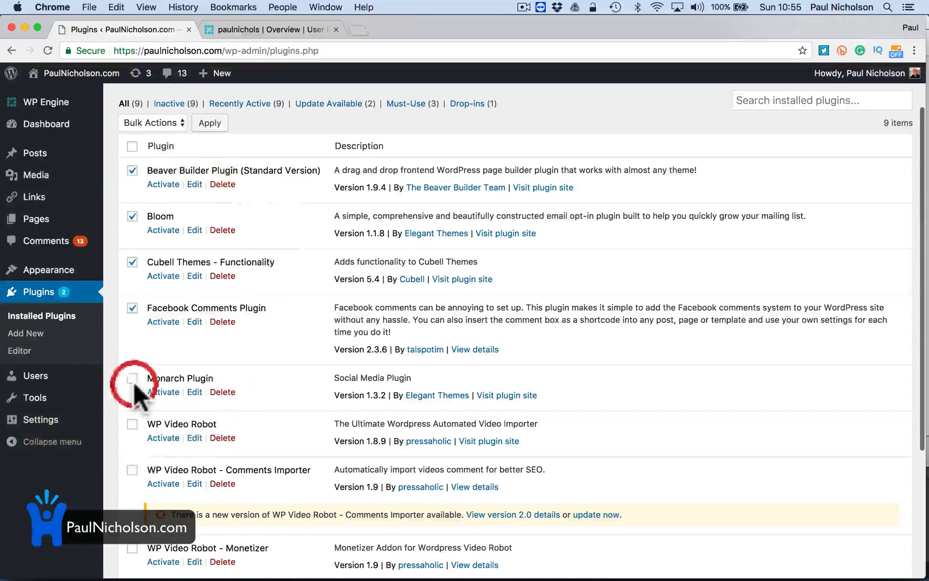
{"action": "left_click", "coordinate": [132, 379]}
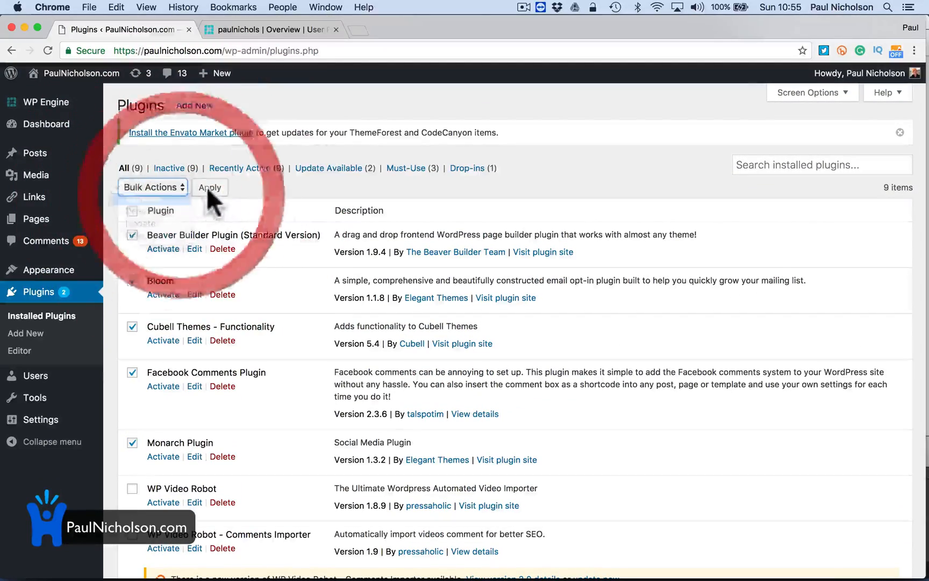
{"action": "left_click", "coordinate": [209, 187]}
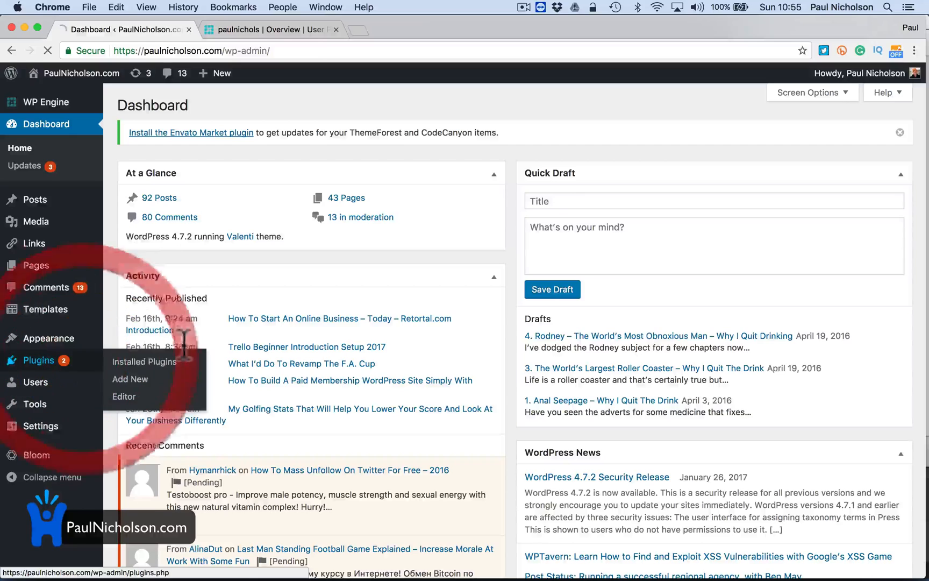
- Bulk-deactivate the Facebook Comments and Monarch plugins
{"action": "left_click", "coordinate": [143, 361]}
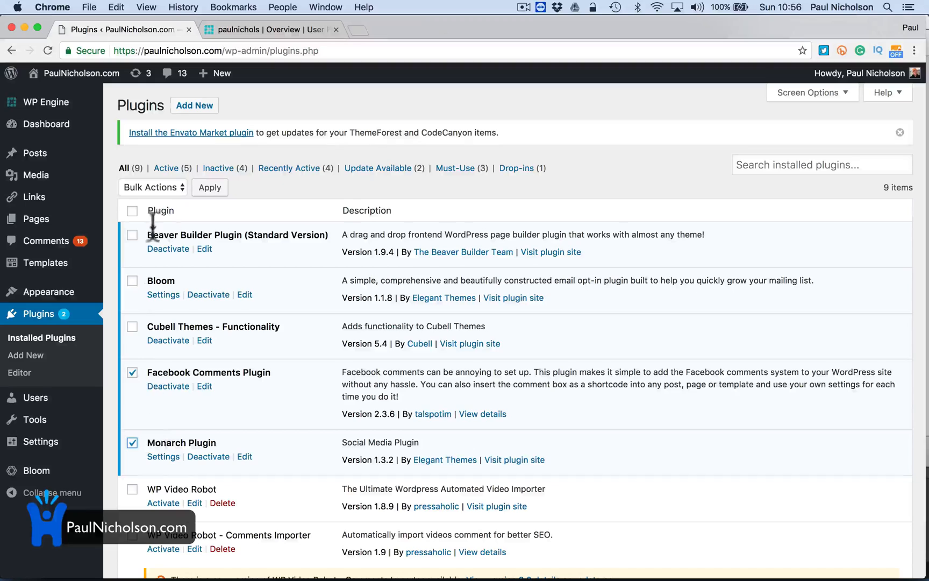
{"action": "left_click", "coordinate": [152, 187]}
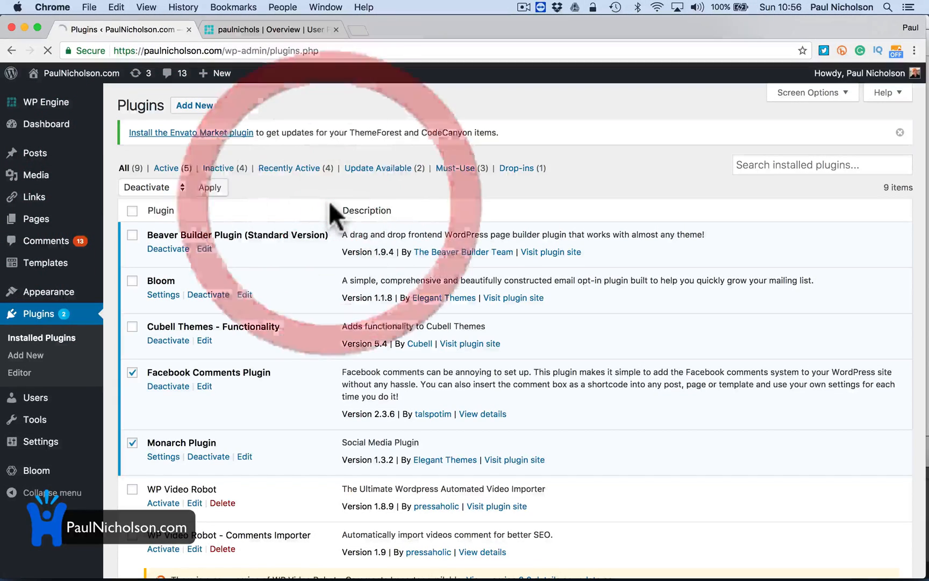
{"action": "left_click", "coordinate": [209, 187]}
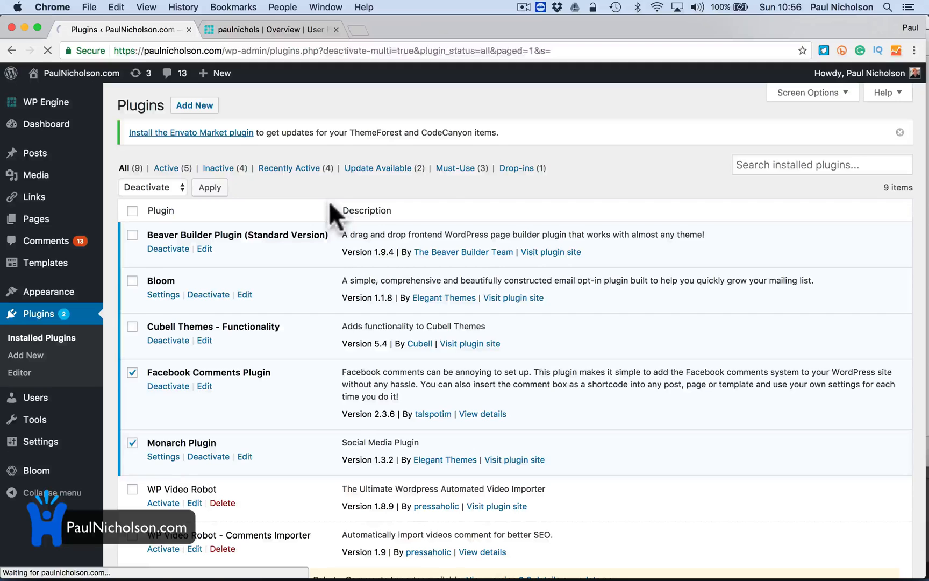
{"action": "left_click", "coordinate": [210, 187]}
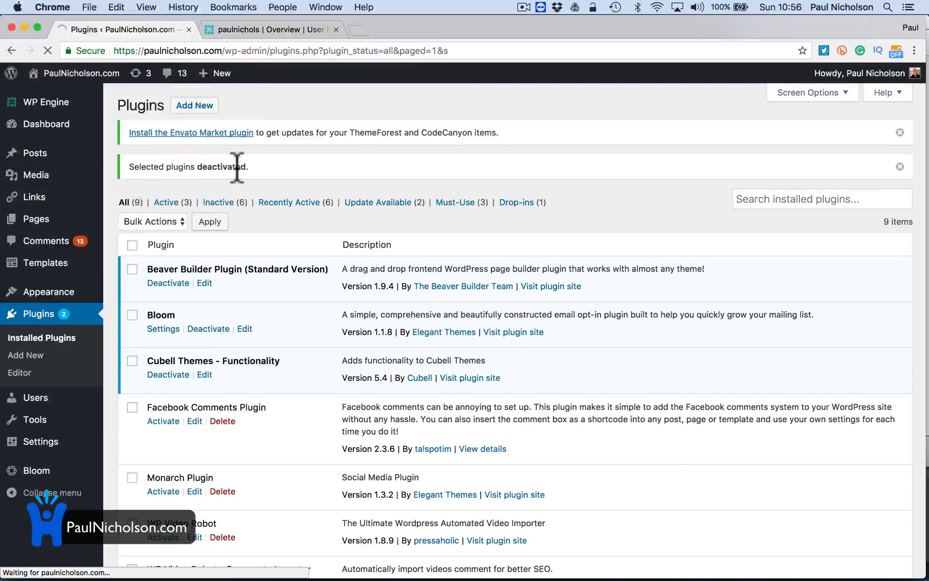
- Check the Online Business post loads on the live site, then return to the dashboard
{"action": "left_click", "coordinate": [80, 73]}
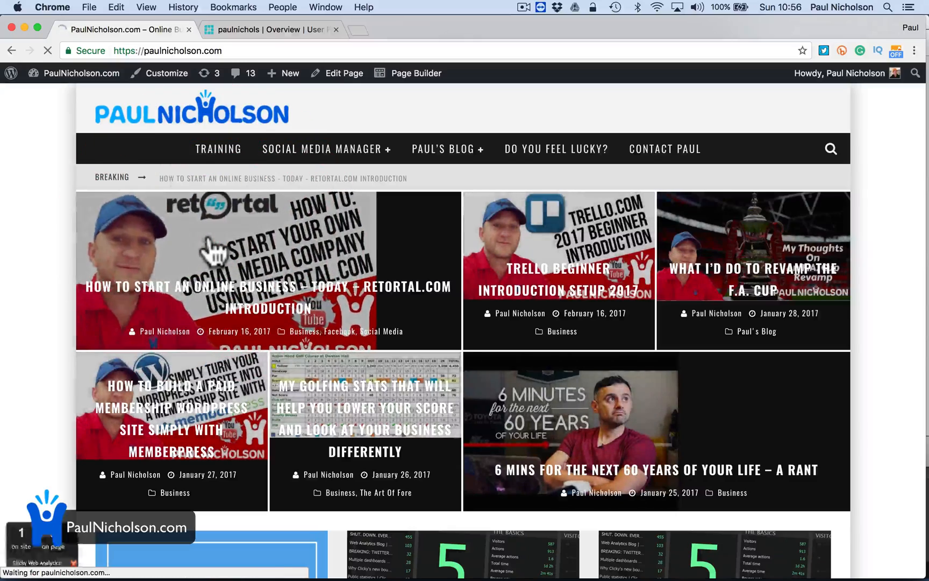
{"action": "left_click", "coordinate": [268, 270]}
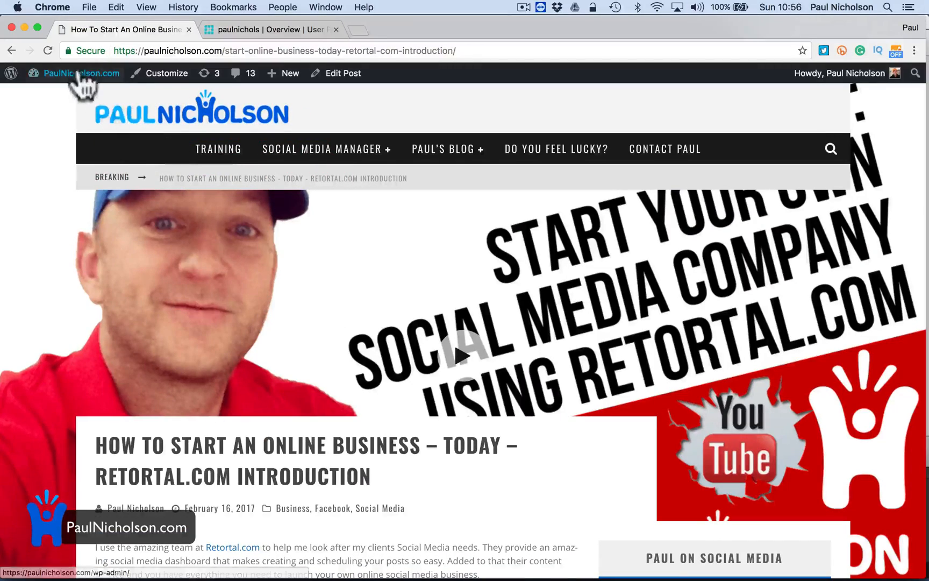
{"action": "left_click", "coordinate": [81, 73]}
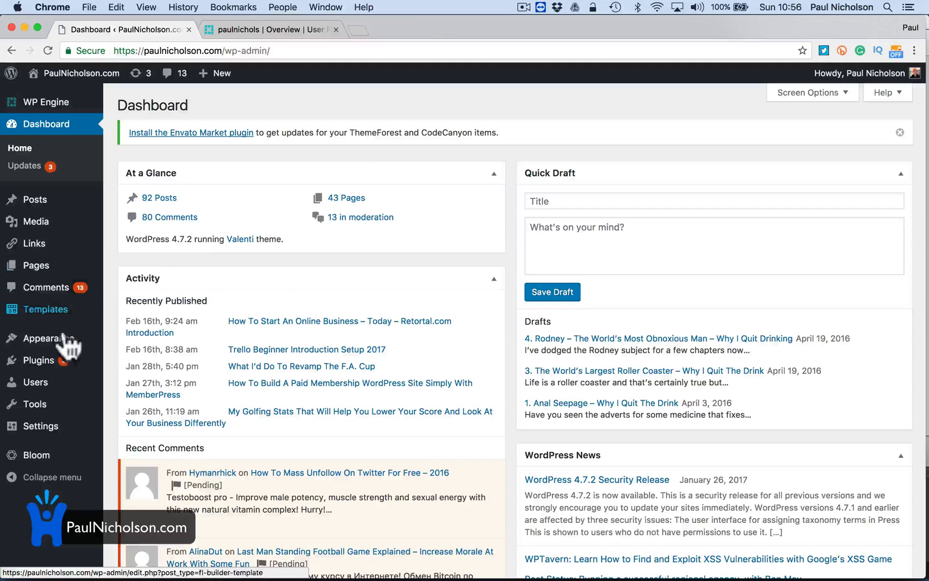
- Reactivate the Facebook Comments Plugin and view a post on the live site
{"action": "left_click", "coordinate": [38, 360]}
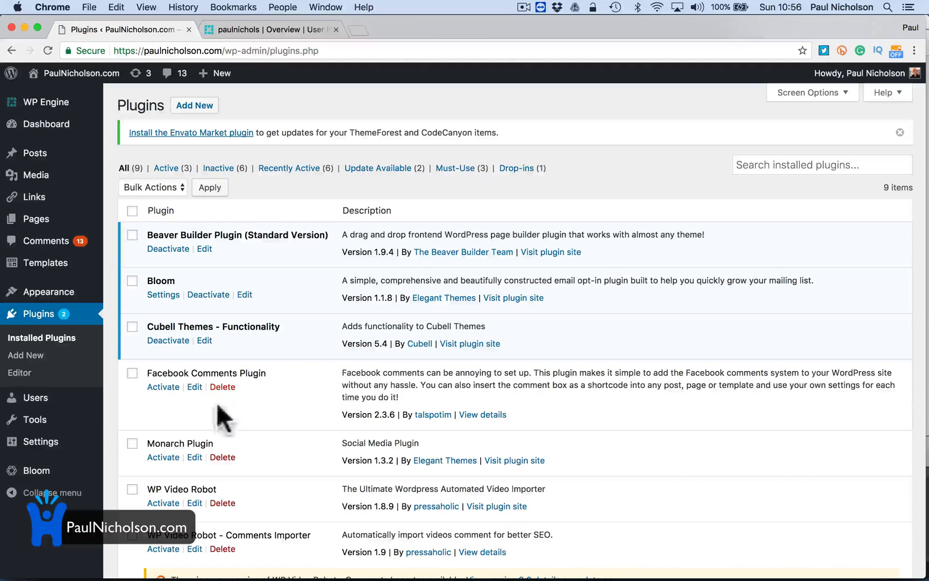
{"action": "left_click", "coordinate": [164, 386]}
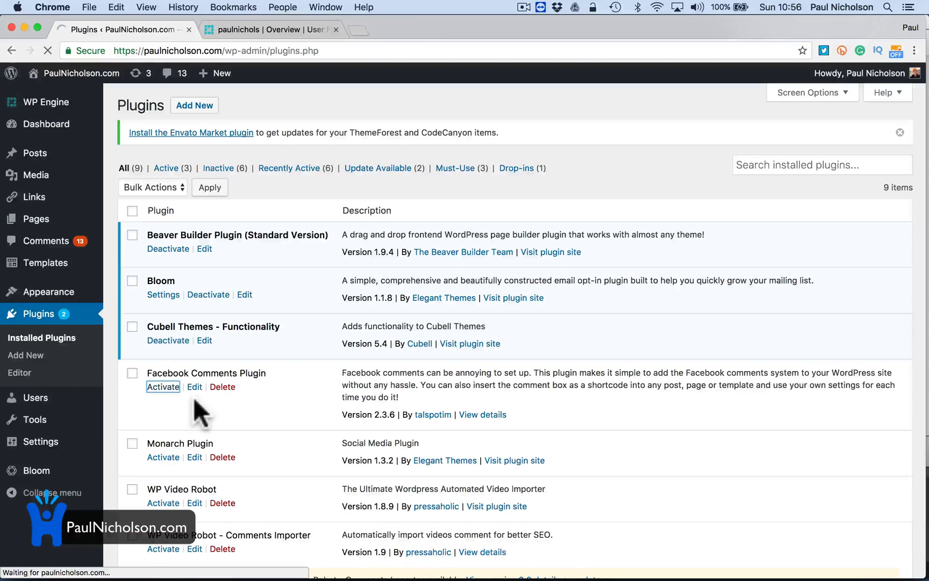
{"action": "left_click", "coordinate": [163, 386]}
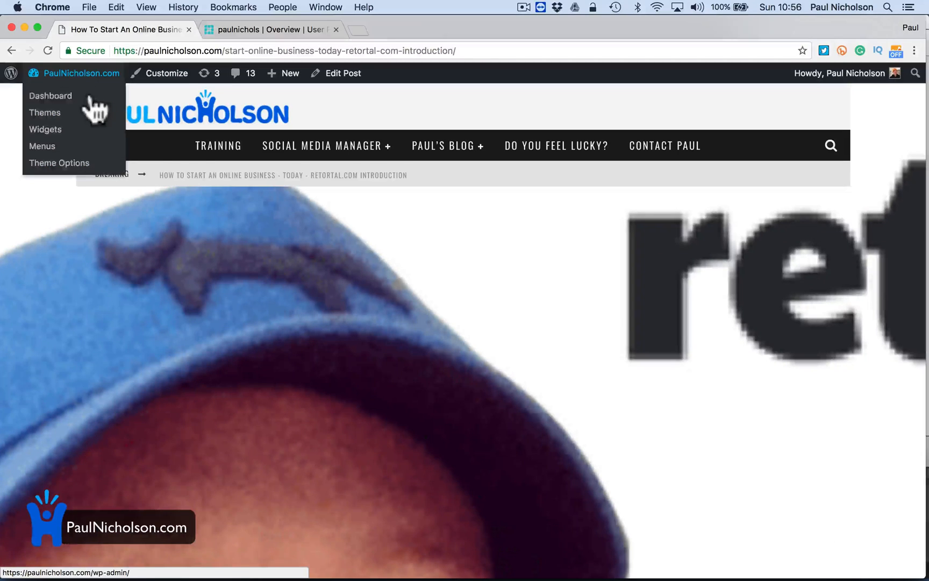
- Deactivate Facebook Comments Plugin and bulk-activate all the other inactive plugins
{"action": "left_click", "coordinate": [50, 95]}
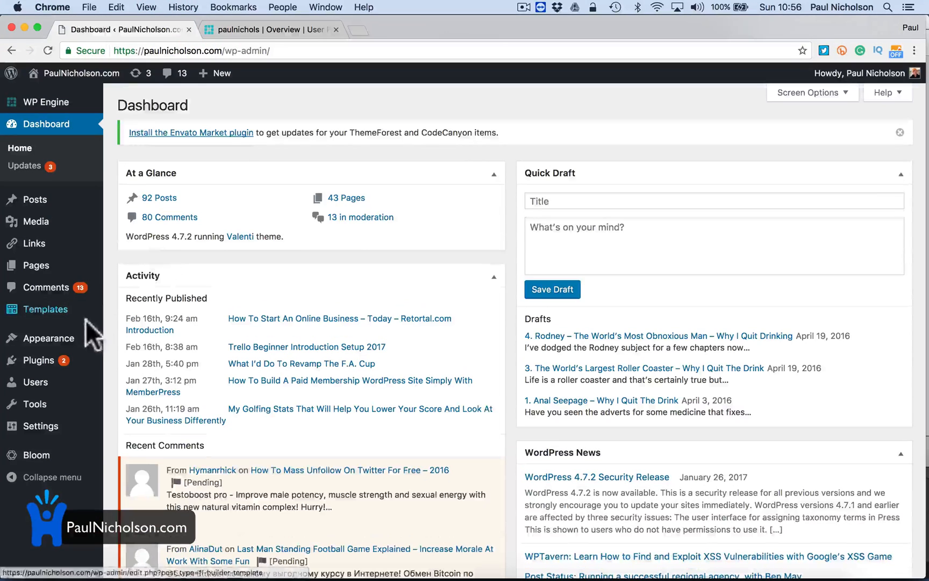
{"action": "left_click", "coordinate": [35, 360]}
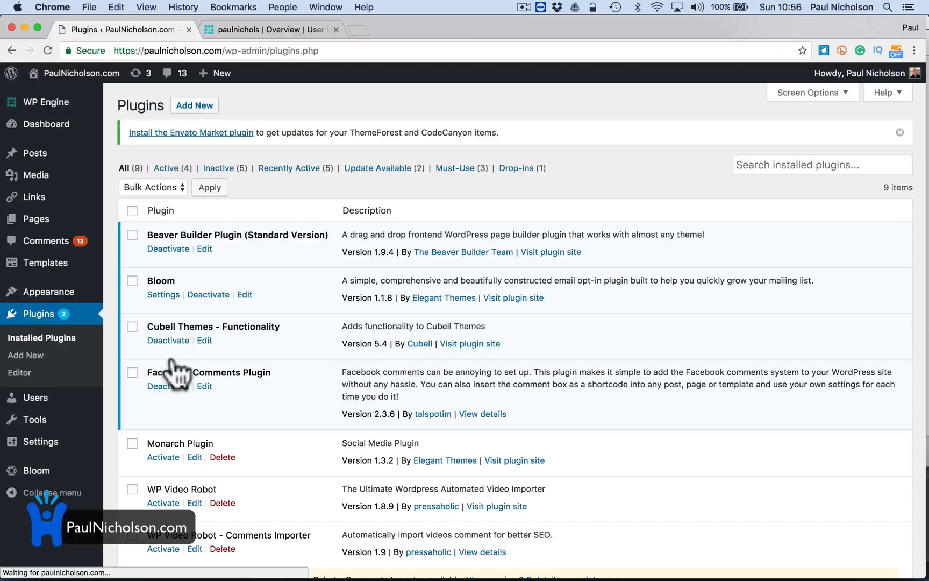
{"action": "left_click", "coordinate": [168, 386]}
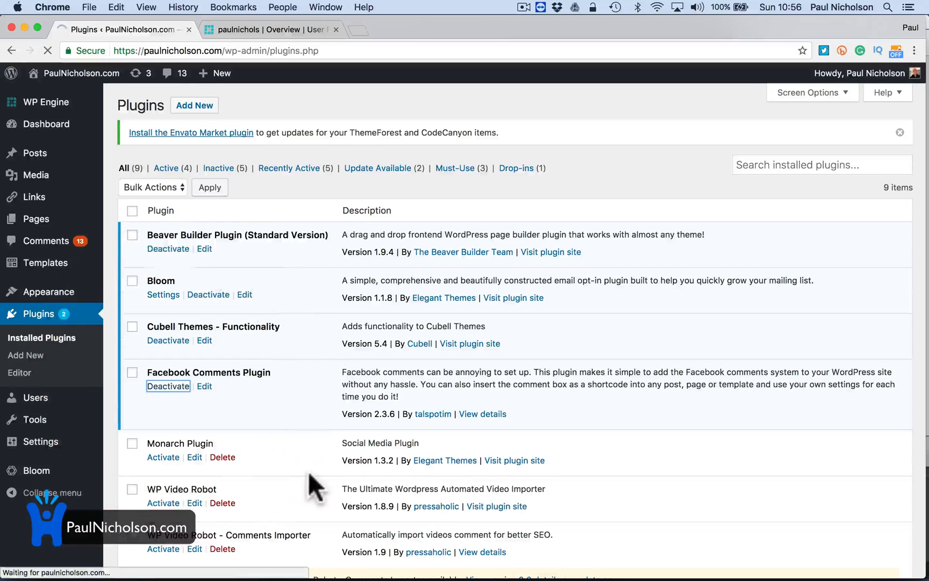
{"action": "left_click", "coordinate": [167, 386]}
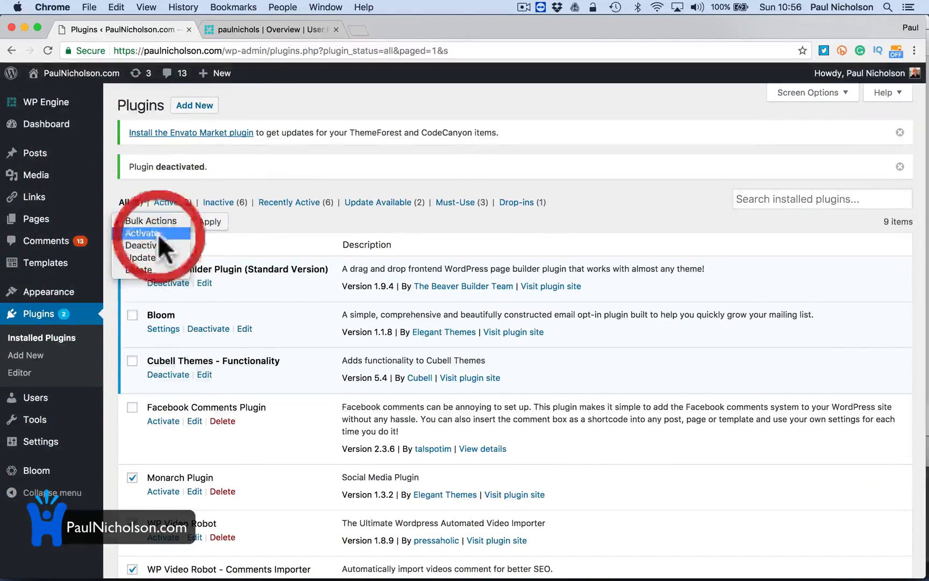
{"action": "left_click", "coordinate": [142, 232]}
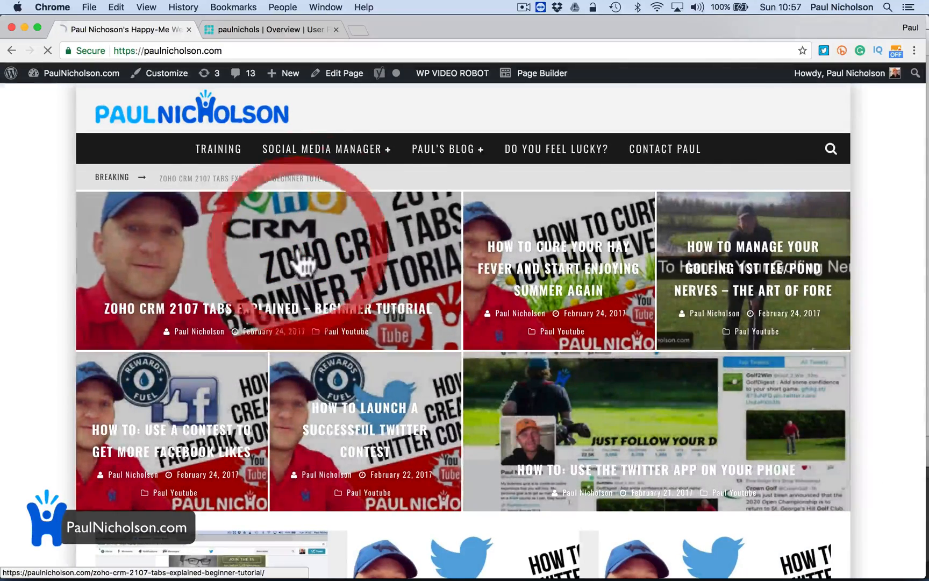
- Confirm the Zoho CRM tabs post loads live, then return to the Plugins list
{"action": "left_click", "coordinate": [264, 270]}
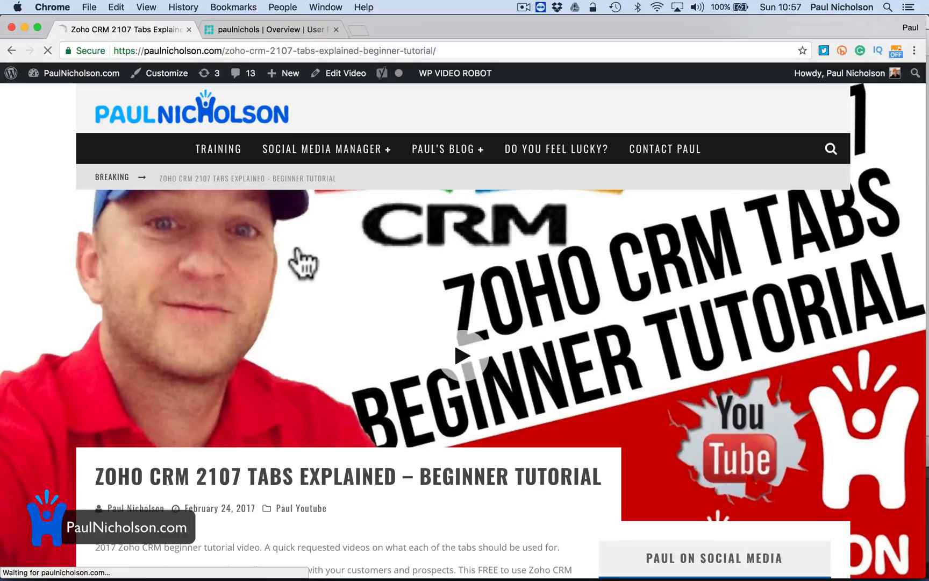
{"action": "left_click", "coordinate": [80, 74]}
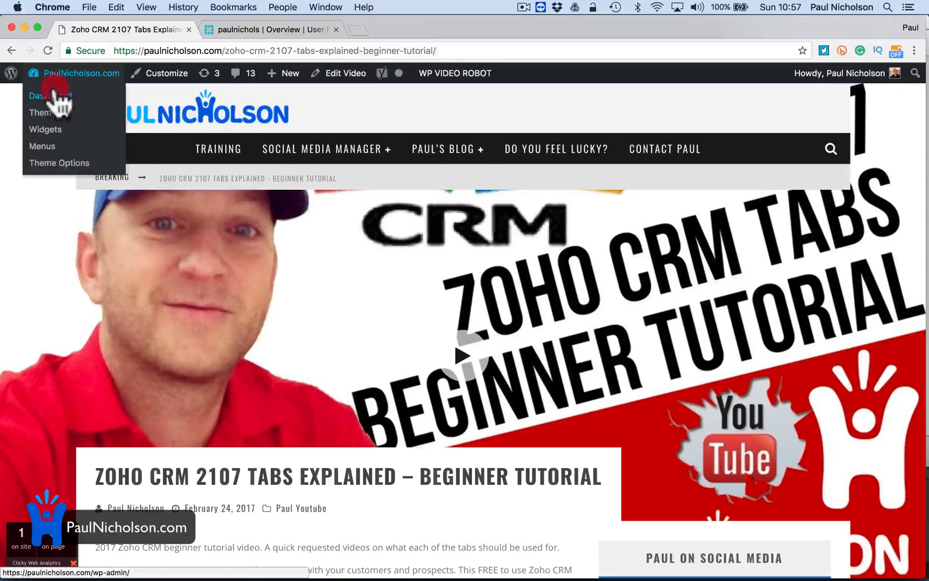
{"action": "left_click", "coordinate": [49, 96]}
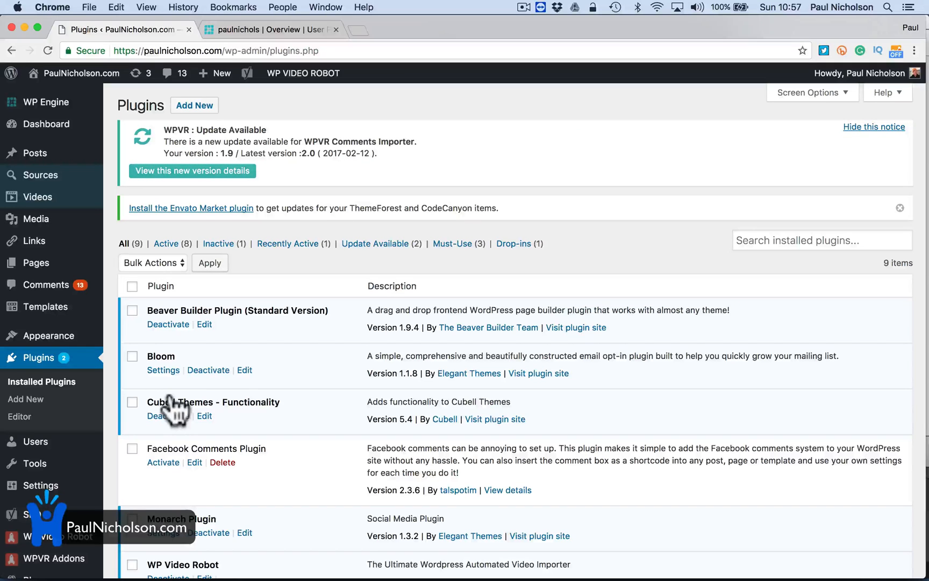
{"action": "scroll", "scroll_direction": "down", "scroll_amount": 3}
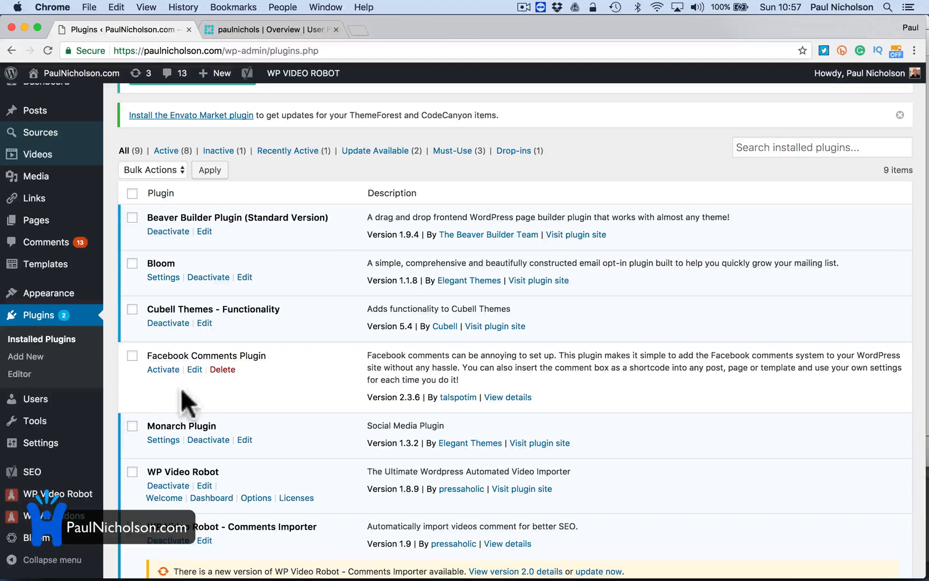
{"action": "mouse_move", "coordinate": [201, 402]}
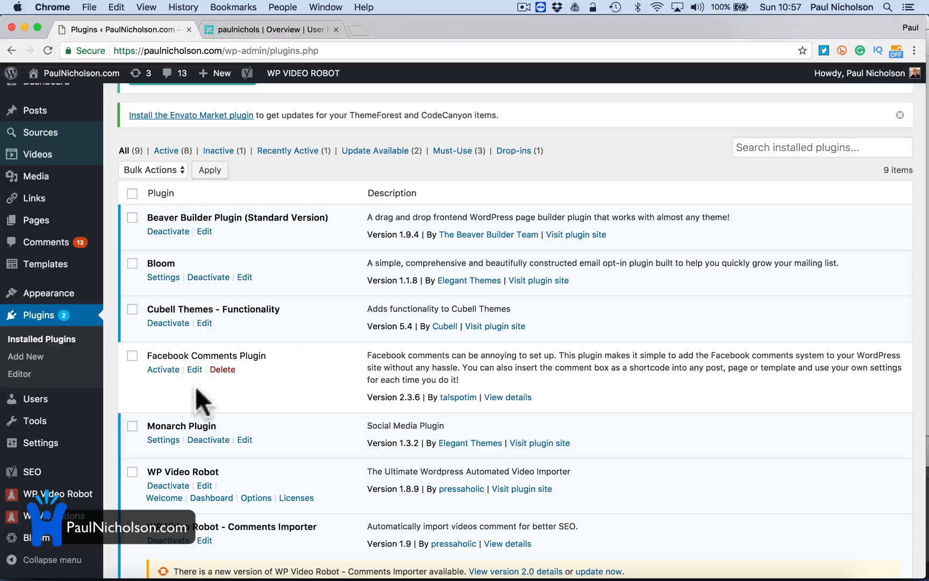
{"action": "mouse_move", "coordinate": [243, 353]}
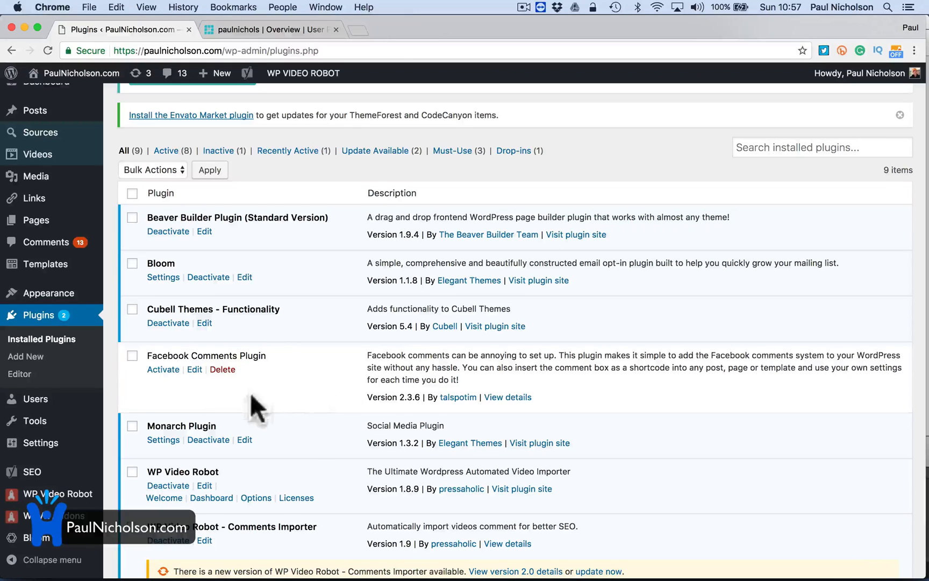
{"action": "mouse_move", "coordinate": [44, 292]}
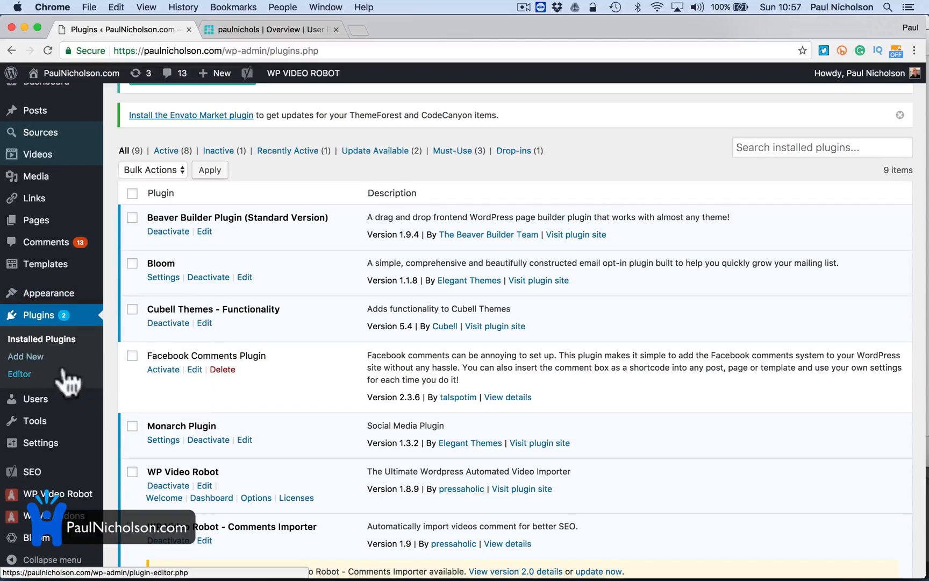
- Resave the Facebook Comments Plugin's main file, then go to the theme's Install Plugins page
{"action": "left_click", "coordinate": [20, 374]}
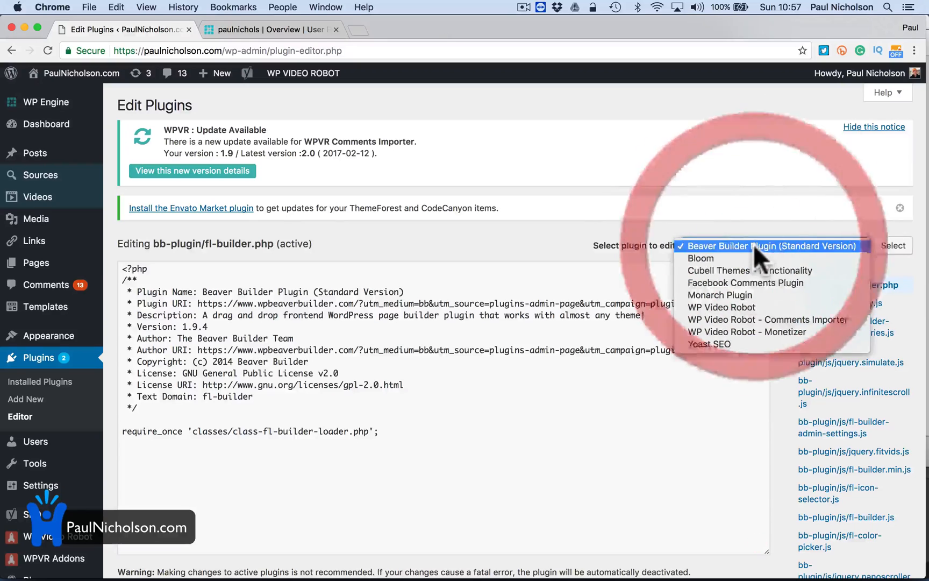
{"action": "left_click", "coordinate": [746, 283]}
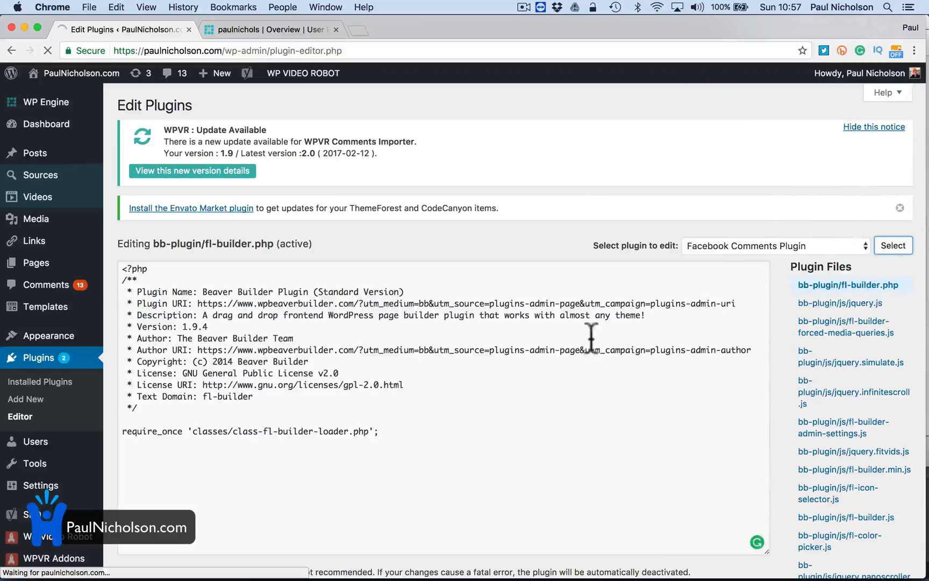
{"action": "left_click", "coordinate": [893, 245]}
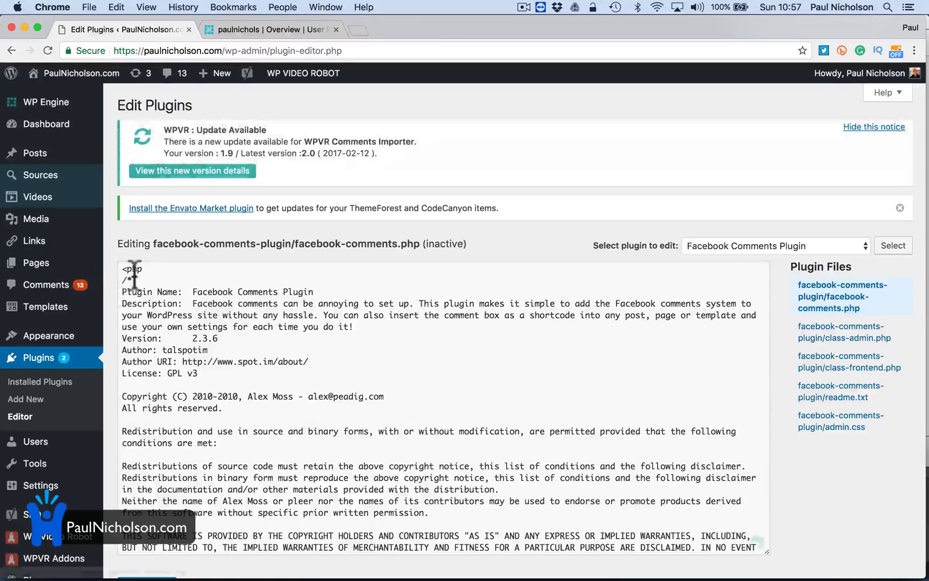
{"action": "scroll", "scroll_direction": "down", "scroll_amount": 3}
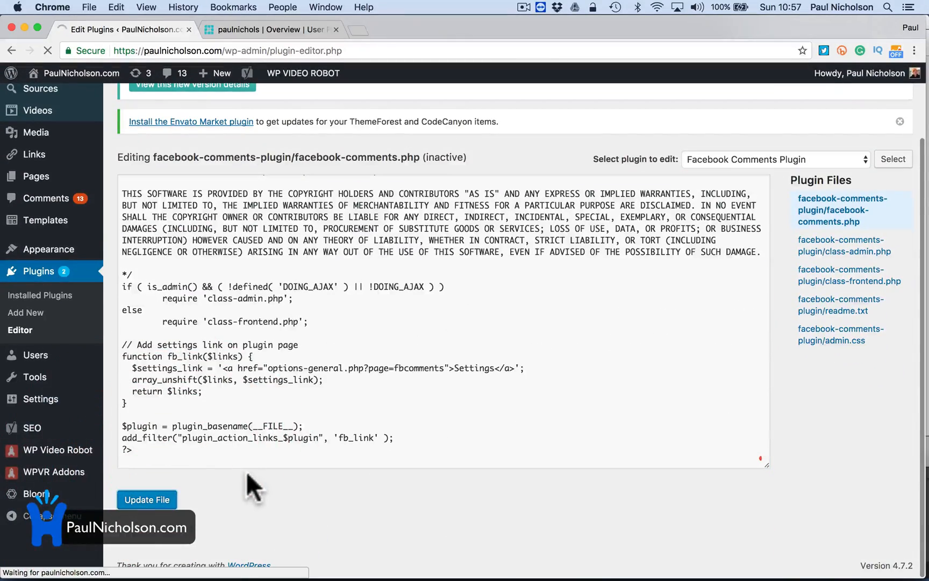
{"action": "left_click", "coordinate": [147, 498]}
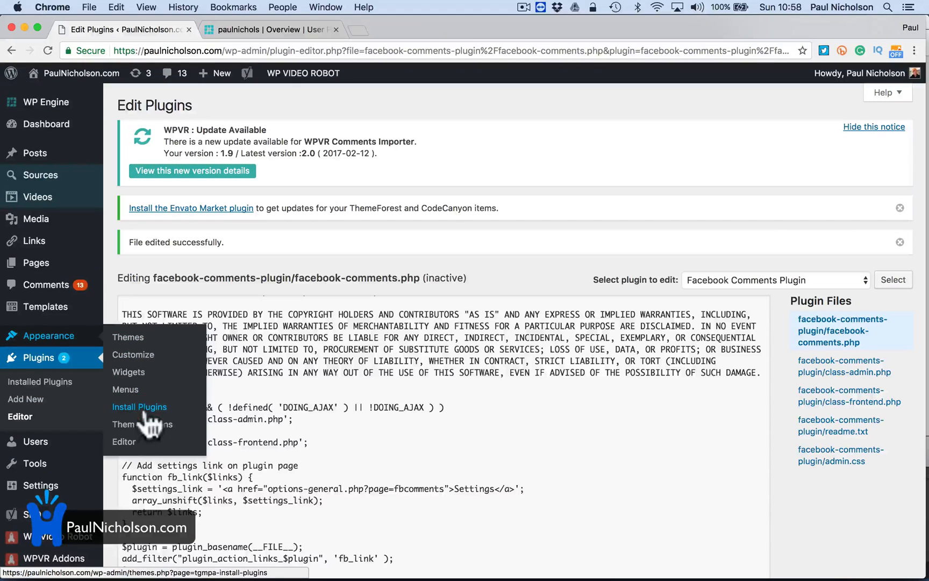
{"action": "left_click", "coordinate": [139, 406]}
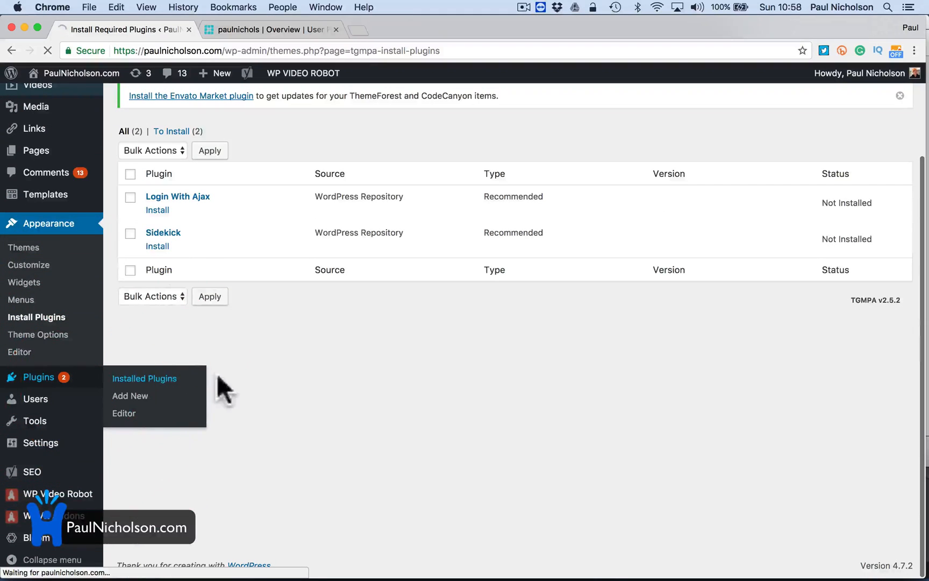
- Reactivate the Facebook Comments Plugin from Installed Plugins and visit the live site
{"action": "left_click", "coordinate": [143, 378]}
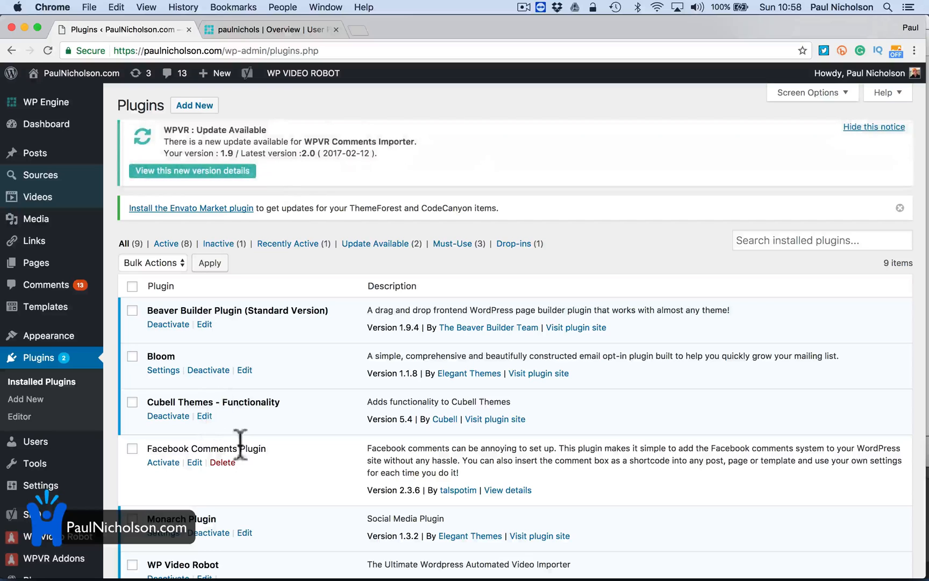
{"action": "left_click", "coordinate": [164, 462]}
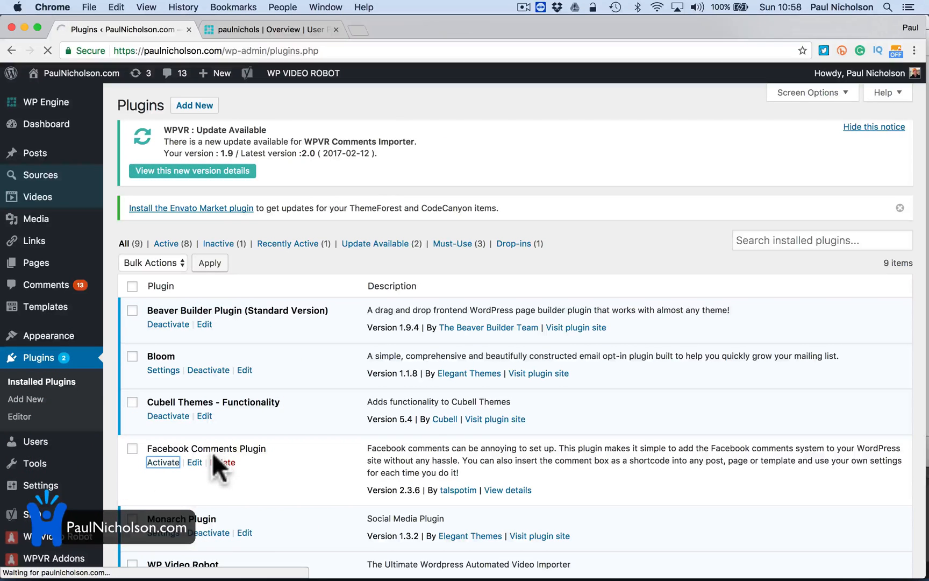
{"action": "left_click", "coordinate": [164, 462]}
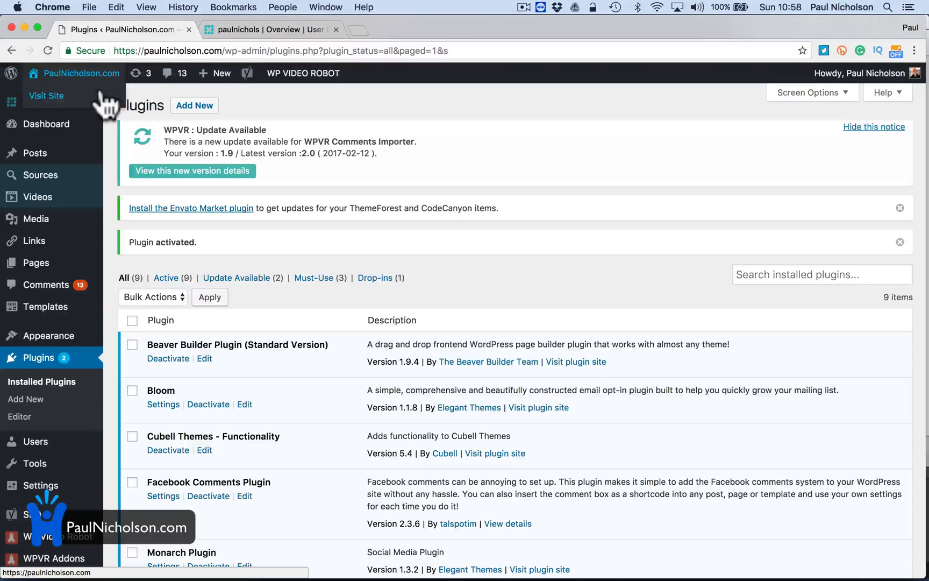
{"action": "left_click", "coordinate": [46, 96]}
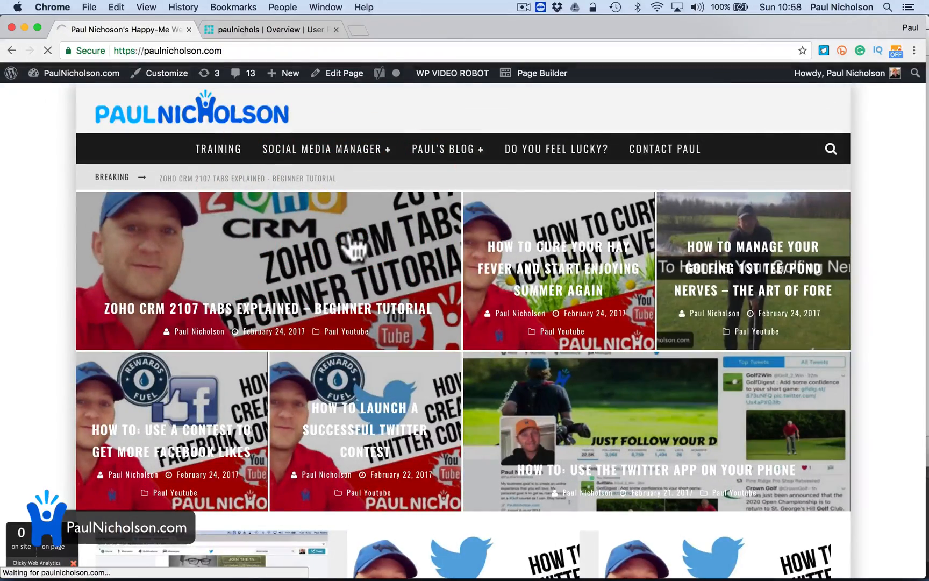
- Check the Zoho CRM tabs post loads, then return to the admin dashboard
{"action": "left_click", "coordinate": [265, 271]}
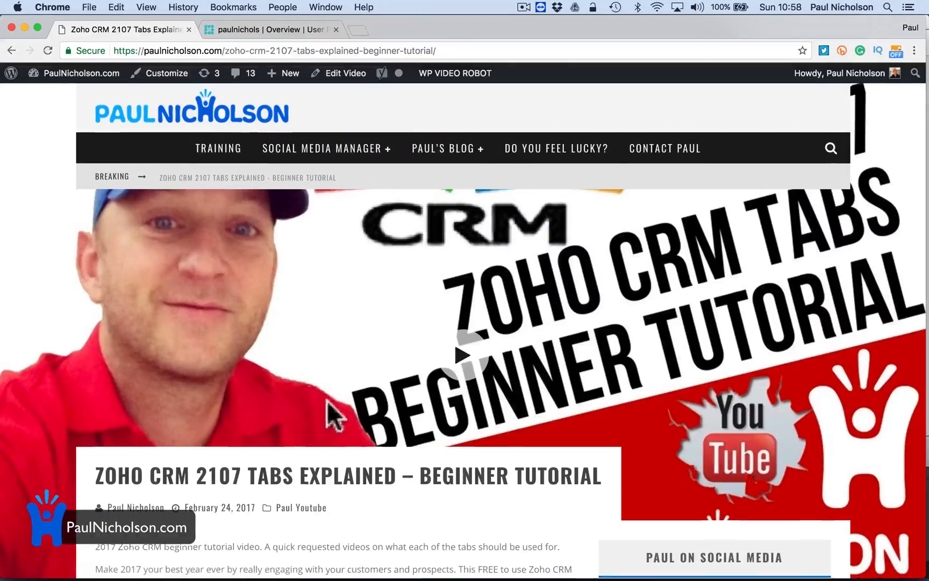
{"action": "scroll", "scroll_direction": "down", "scroll_amount": 3}
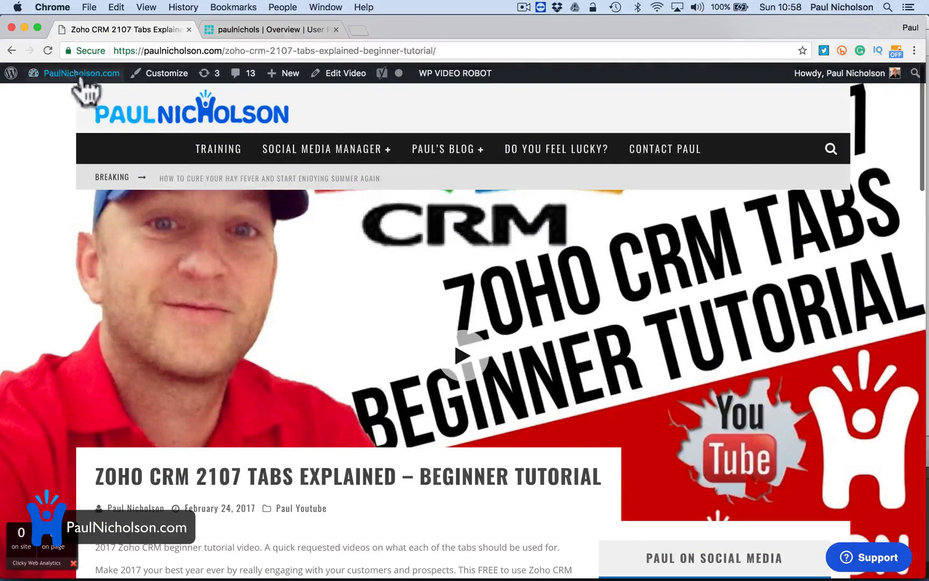
{"action": "left_click", "coordinate": [81, 73]}
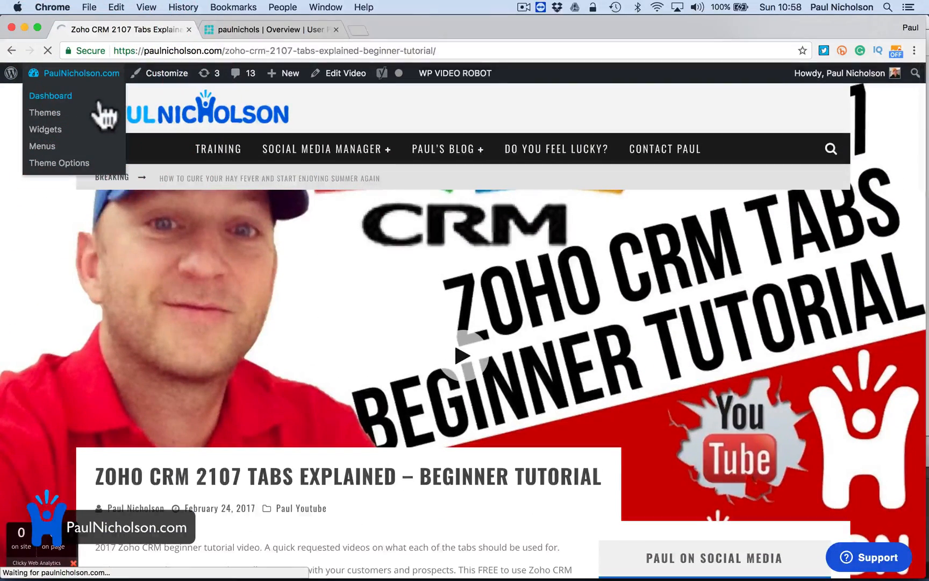
{"action": "left_click", "coordinate": [49, 96]}
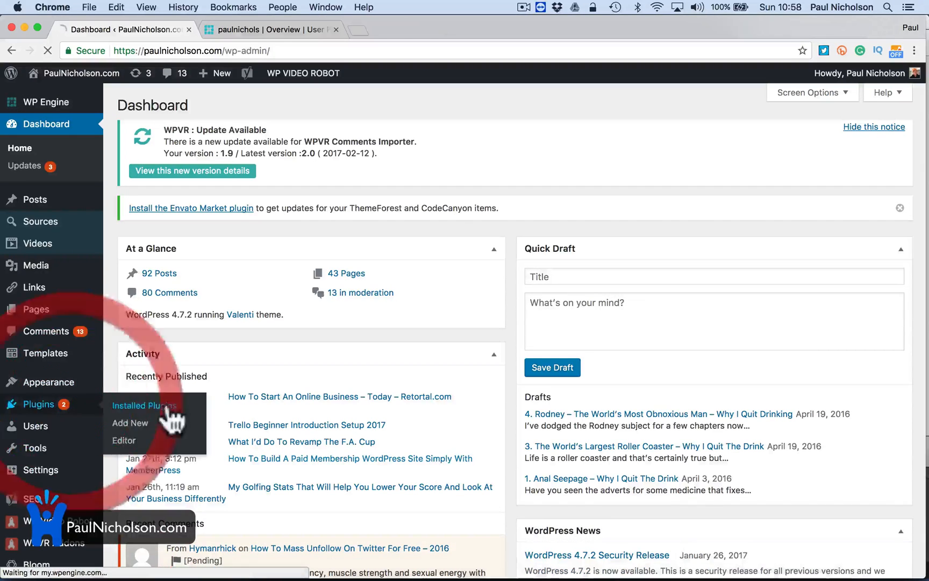
- View the installed plugins list in WordPress before touching the server files
{"action": "left_click", "coordinate": [142, 405]}
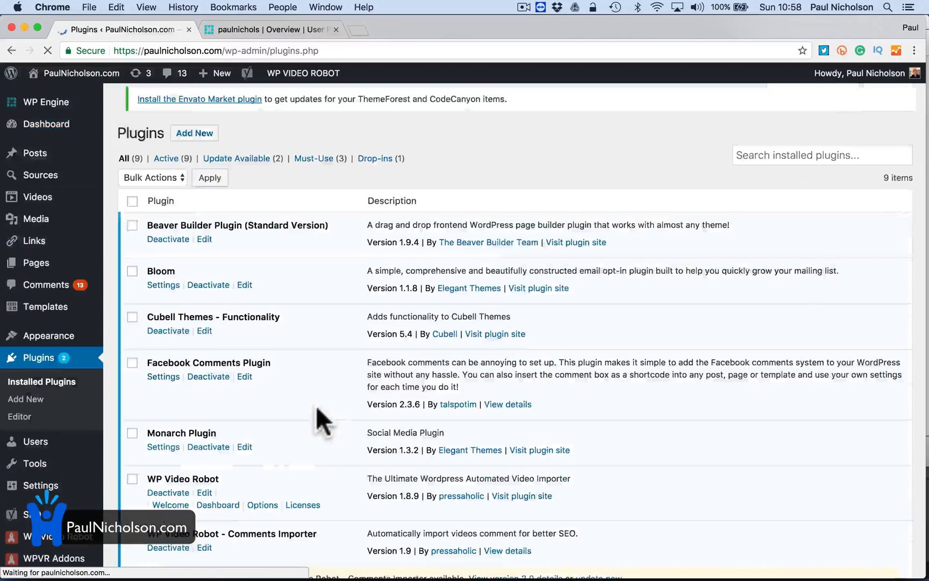
{"action": "scroll", "scroll_direction": "down", "scroll_amount": 3}
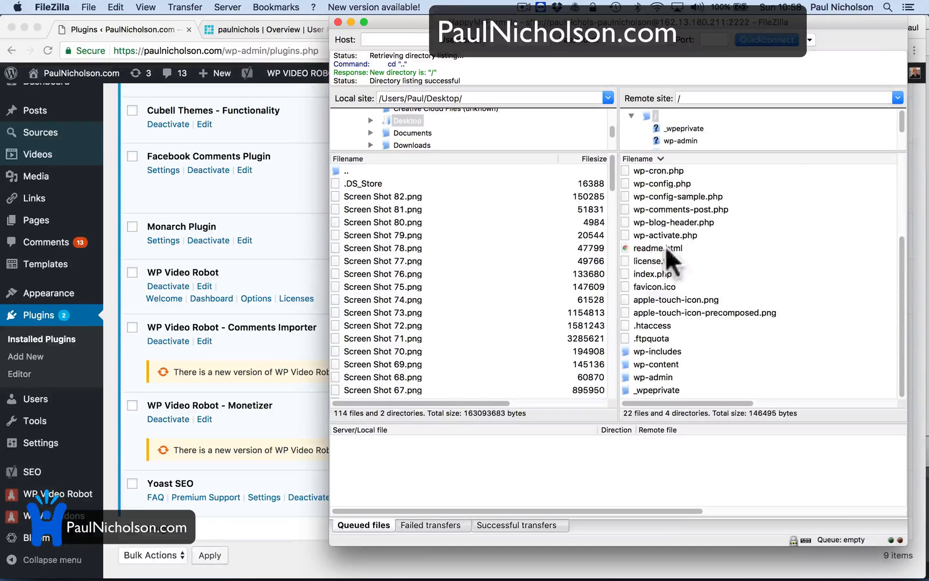
- In FileZilla, enter wp-content on the remote server and start renaming the plugins folder
{"action": "left_click", "coordinate": [654, 363]}
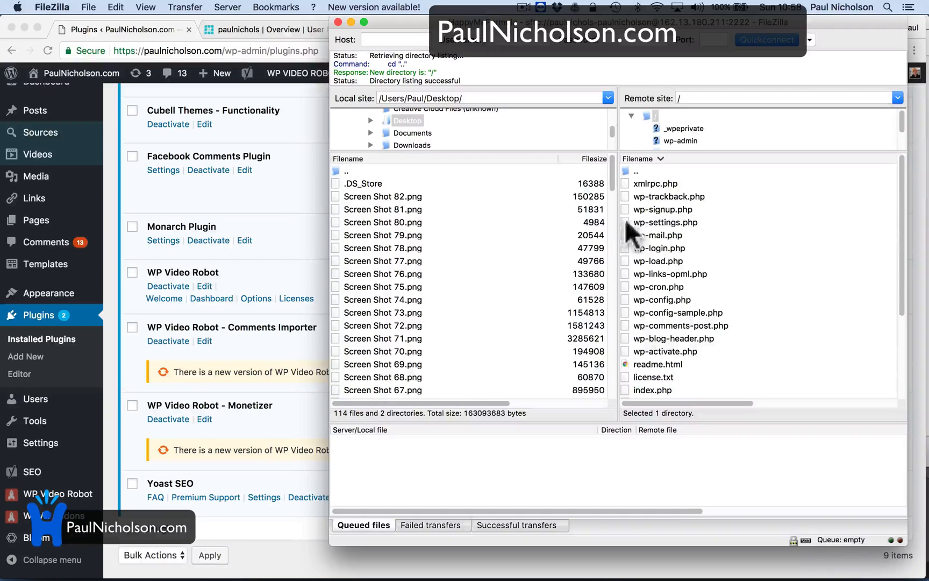
{"action": "left_click", "coordinate": [655, 364]}
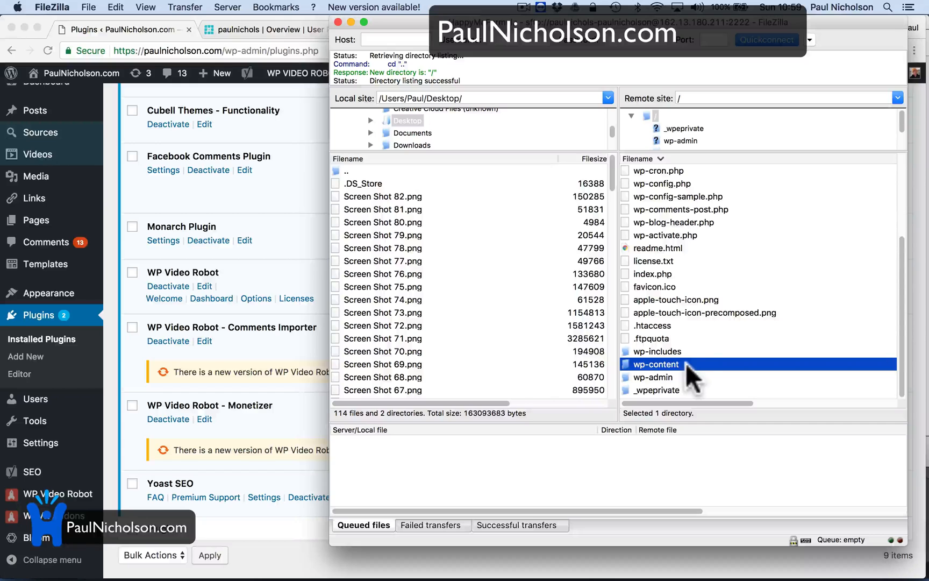
{"action": "mouse_move", "coordinate": [699, 376]}
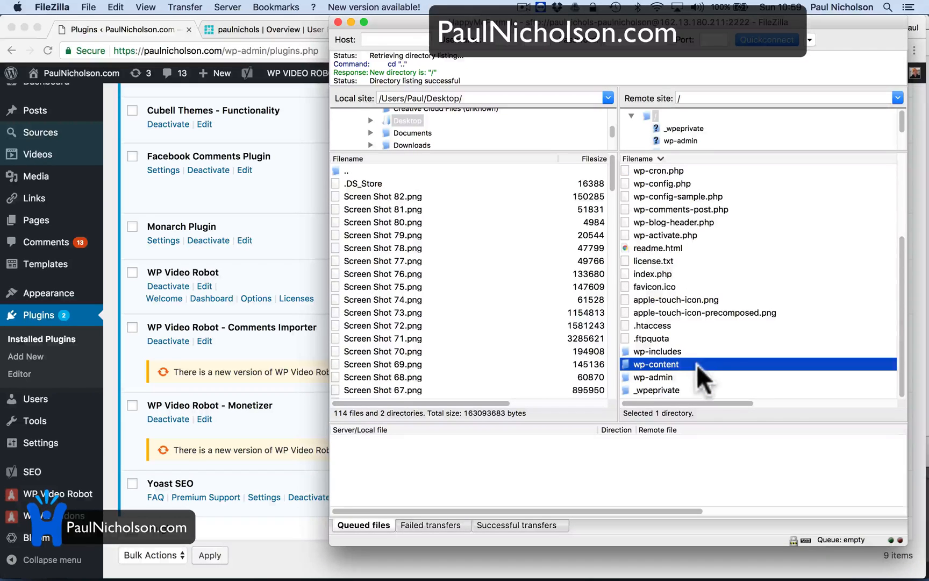
{"action": "double_click", "coordinate": [656, 363]}
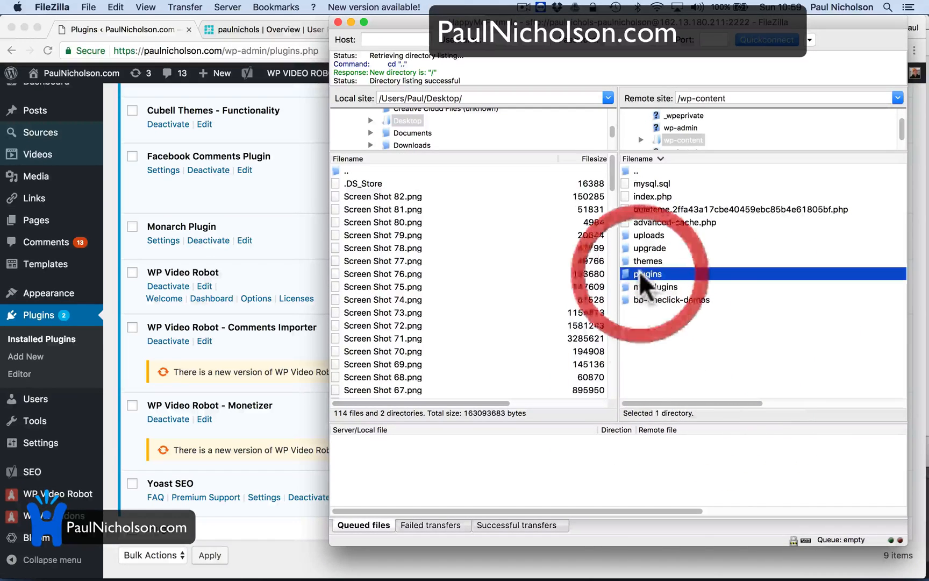
{"action": "right_click", "coordinate": [648, 274]}
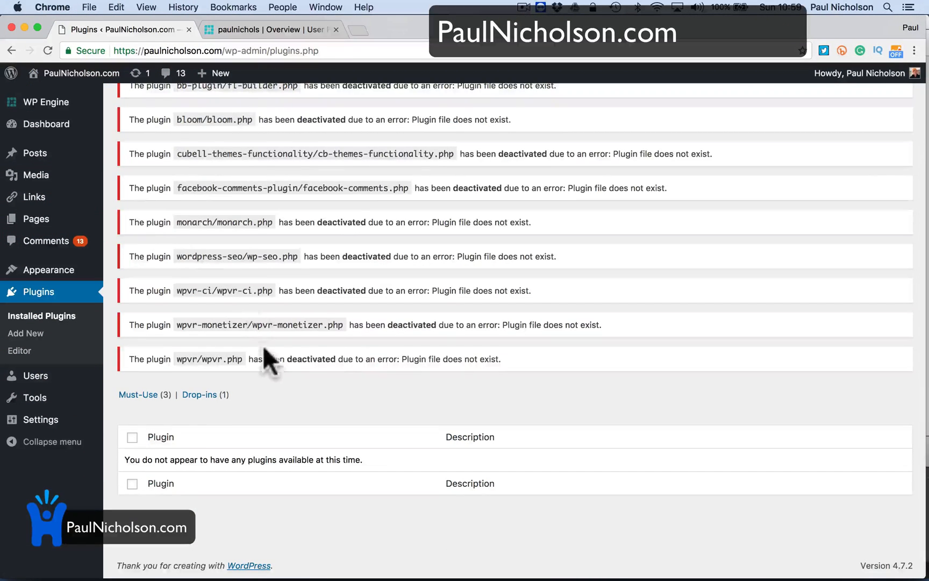
- Reload the WordPress Plugins page to see every plugin deactivated for a missing plugin file
{"action": "scroll", "scroll_direction": "up", "scroll_amount": 3}
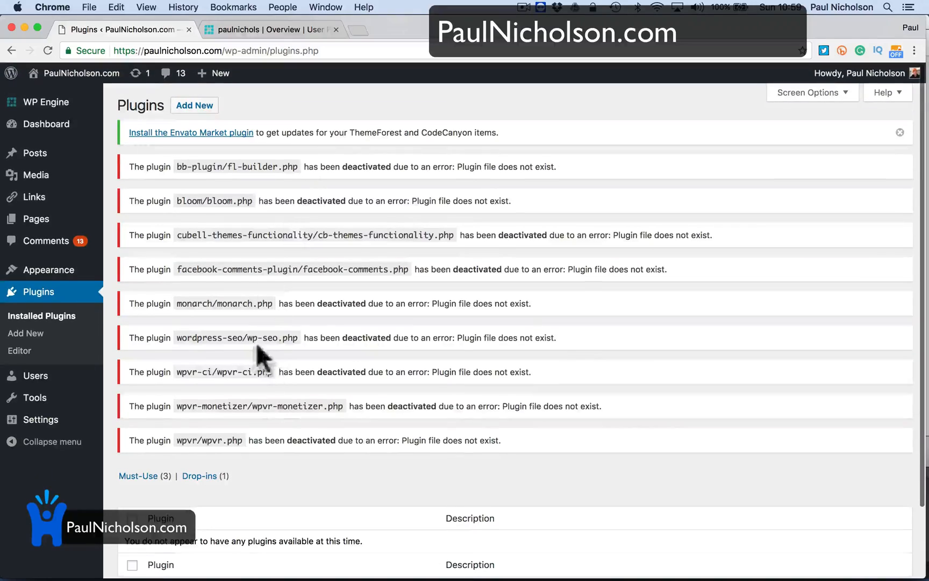
{"action": "left_click", "coordinate": [45, 102]}
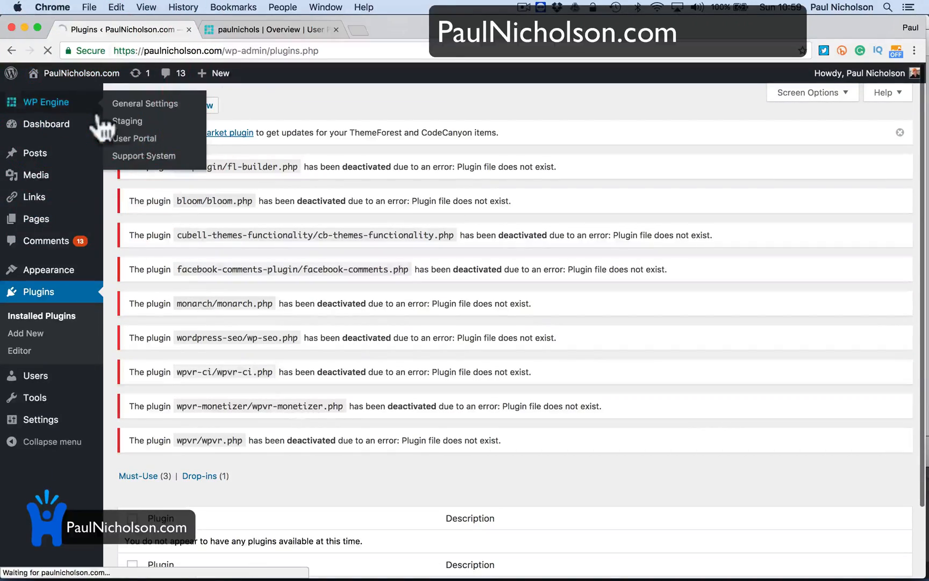
{"action": "left_click", "coordinate": [81, 73]}
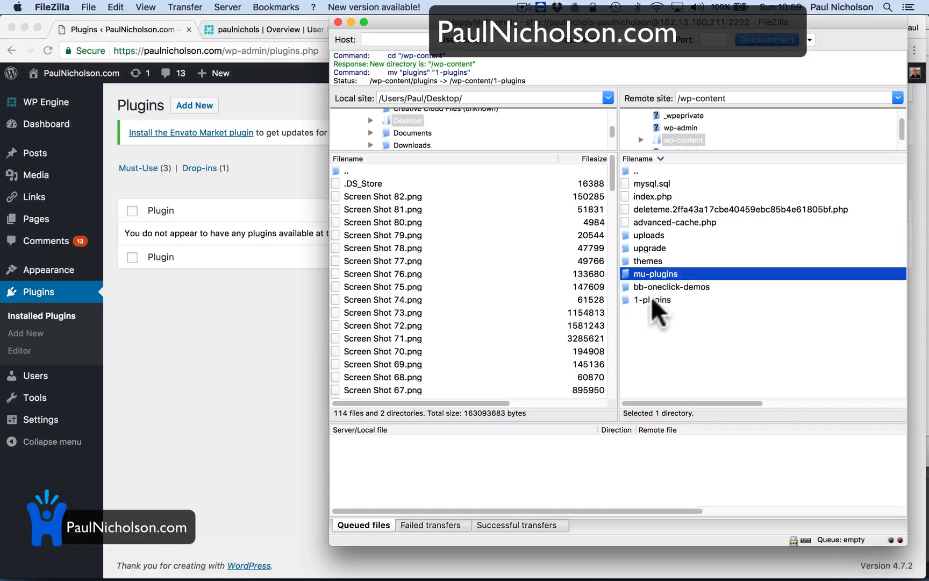
- Rename 1-plugins back to plugins in FileZilla and reload the WordPress plugins list
{"action": "double_click", "coordinate": [655, 299]}
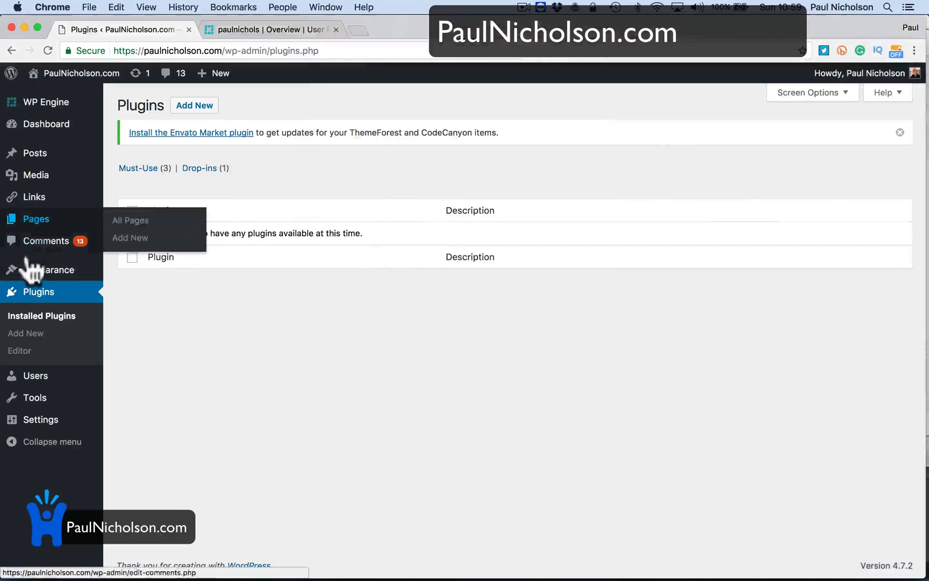
{"action": "left_click", "coordinate": [38, 291]}
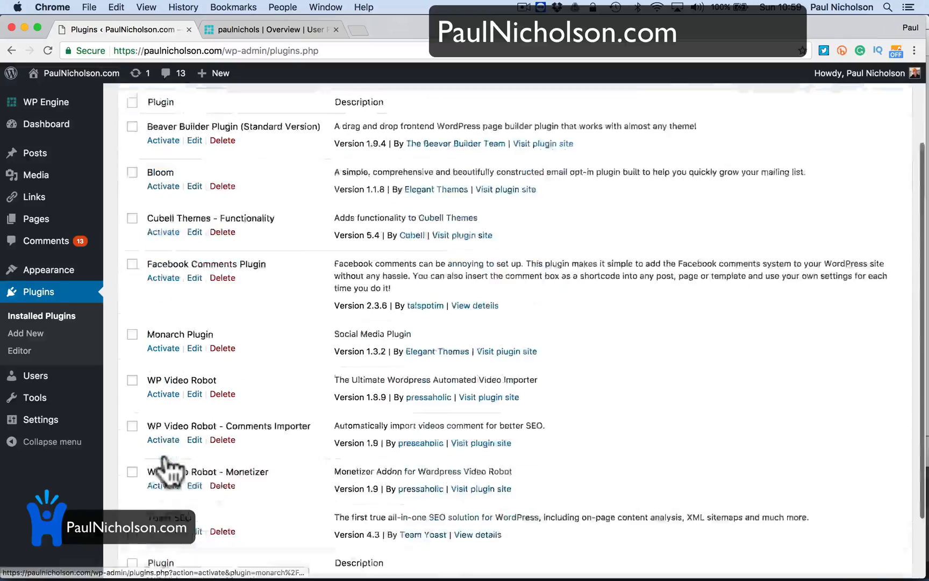
- Bulk-activate all nine plugins, declining the restore point suggestion
{"action": "left_click", "coordinate": [149, 187]}
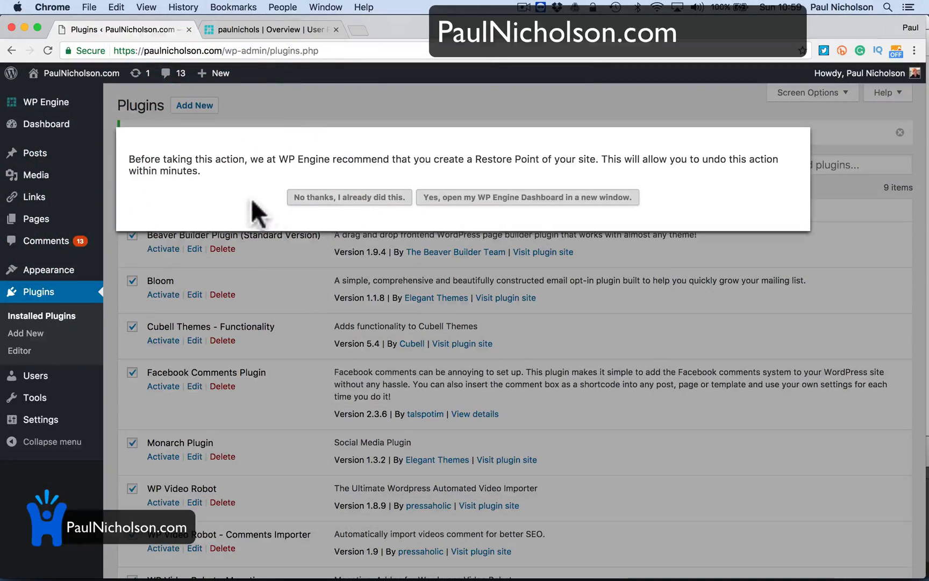
{"action": "left_click", "coordinate": [348, 197]}
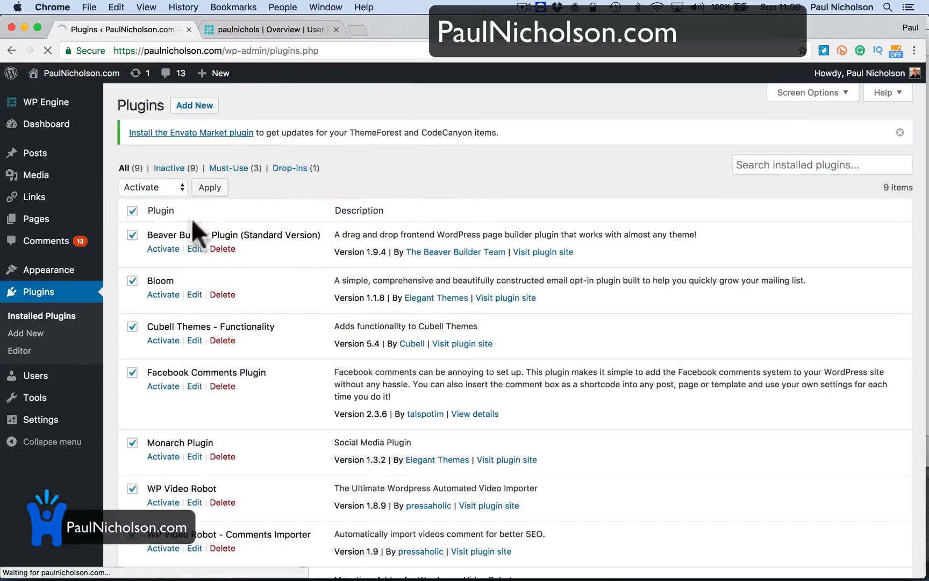
{"action": "left_click", "coordinate": [208, 187]}
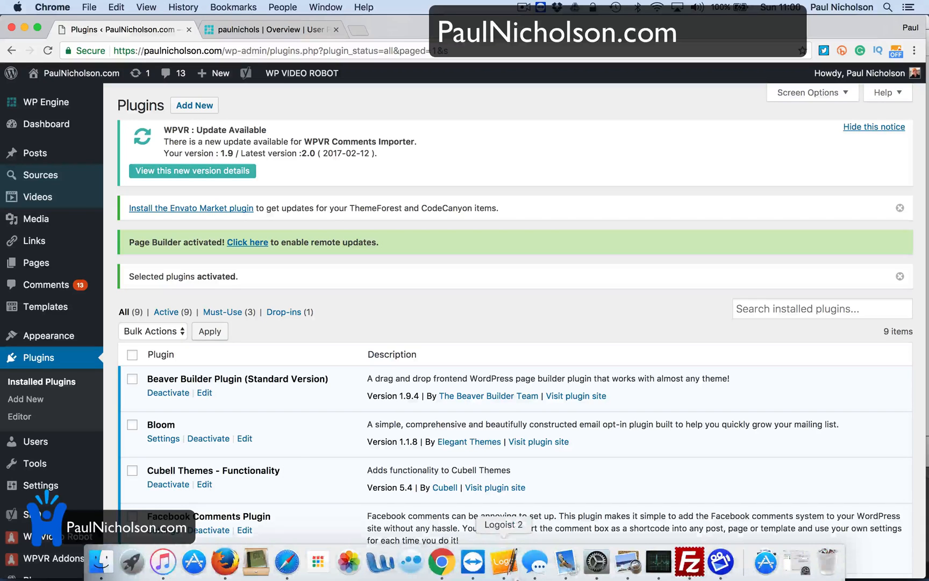
{"action": "left_click", "coordinate": [688, 560]}
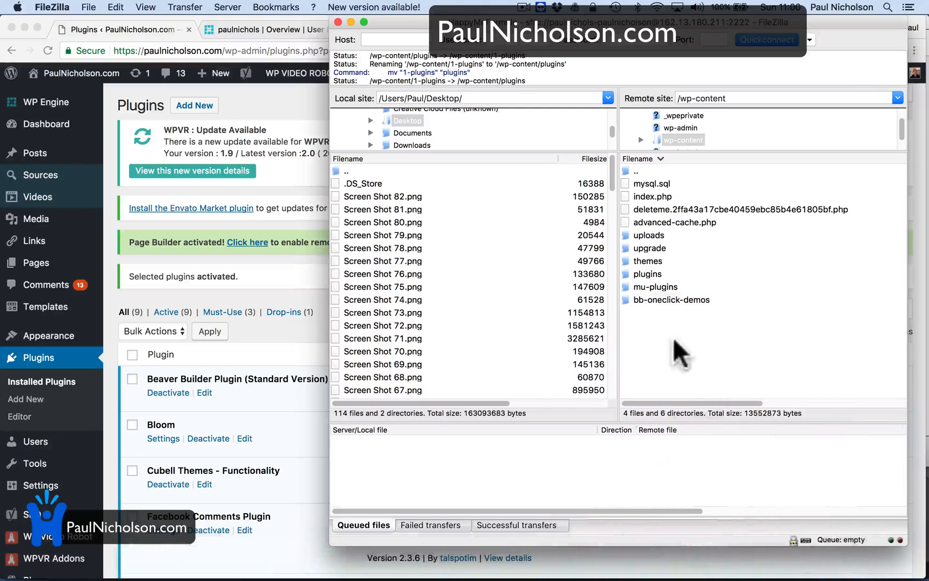
{"action": "mouse_move", "coordinate": [199, 447]}
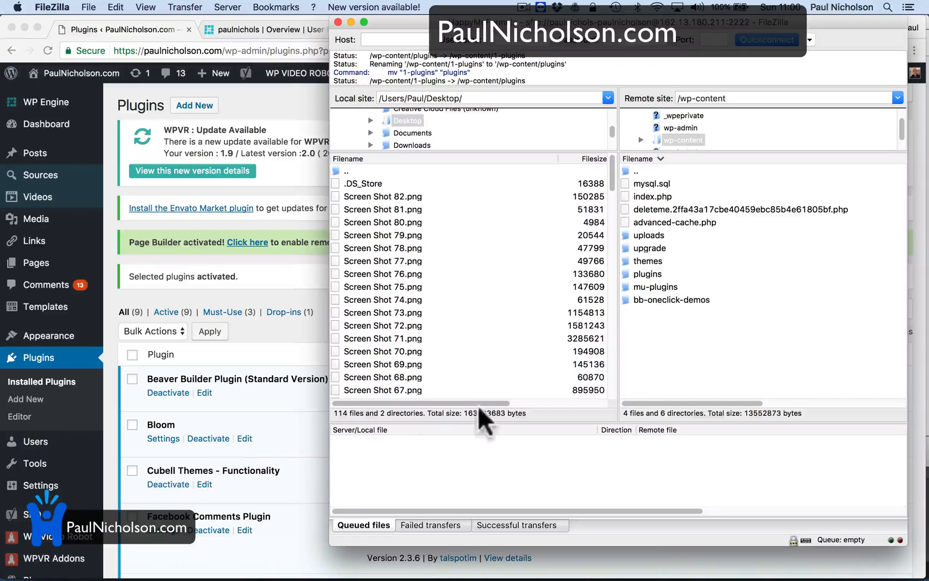
- Confirm the remote folder is named plugins again and return to the browser
{"action": "left_click", "coordinate": [648, 274]}
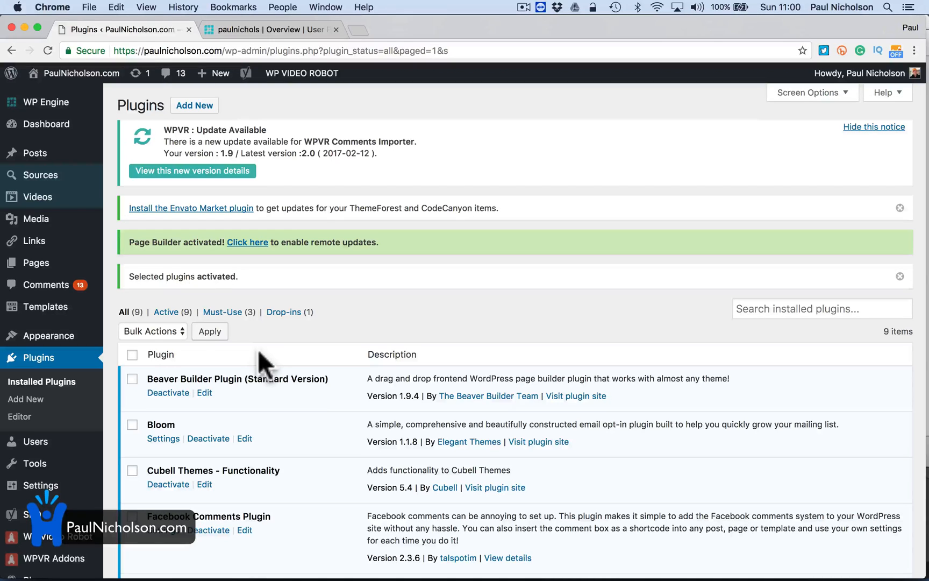
{"action": "mouse_move", "coordinate": [81, 73]}
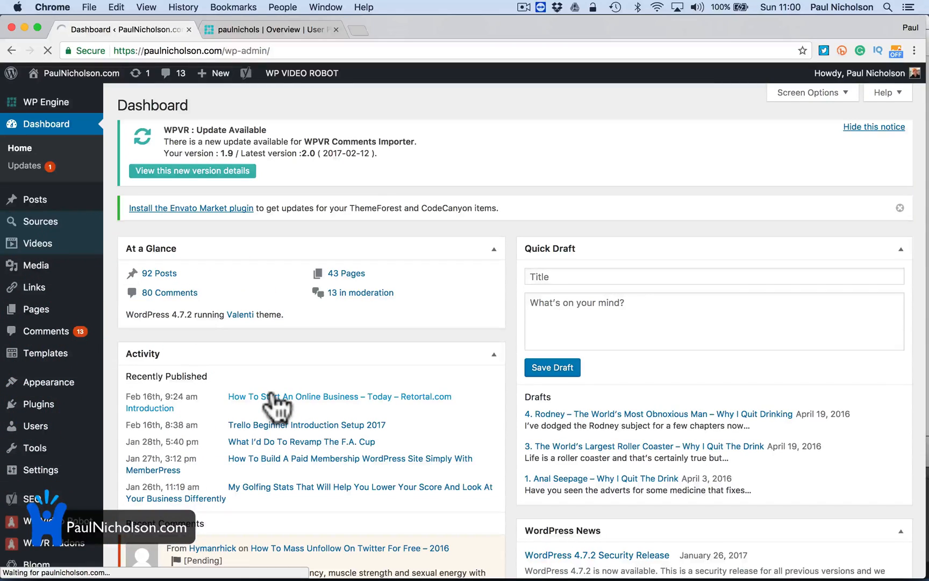
- Activate the Twenty Fifteen default theme from Appearance > Themes
{"action": "left_click", "coordinate": [50, 382]}
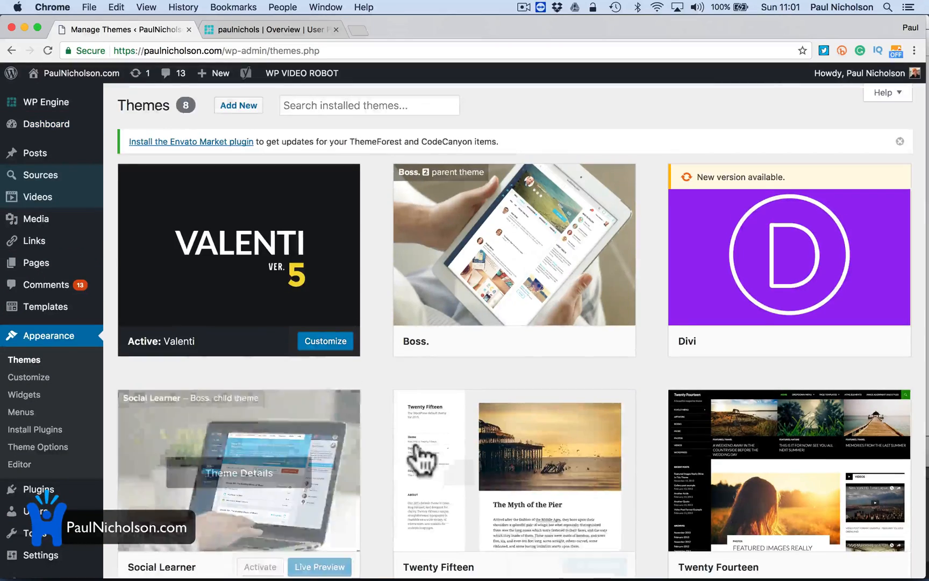
{"action": "scroll", "scroll_direction": "down", "scroll_amount": 3}
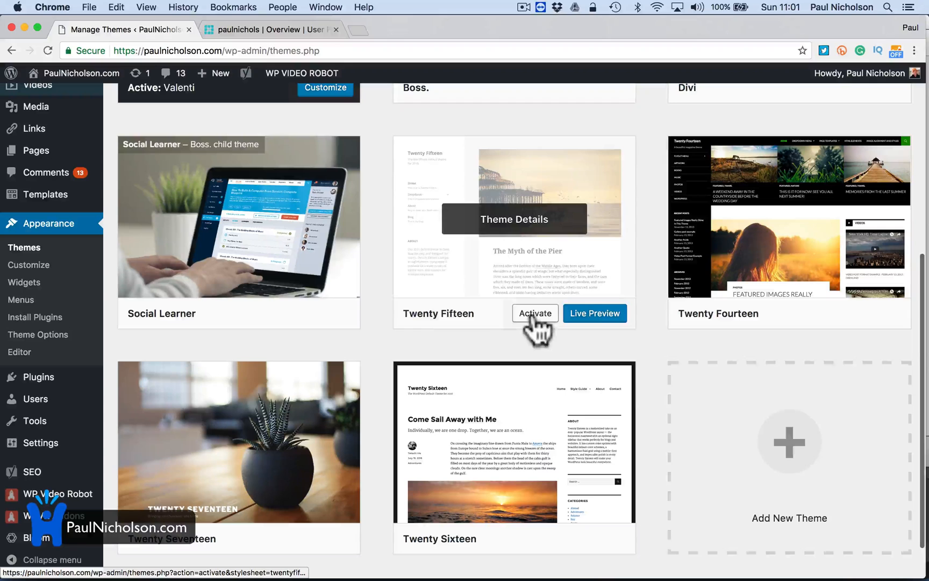
{"action": "left_click", "coordinate": [533, 313]}
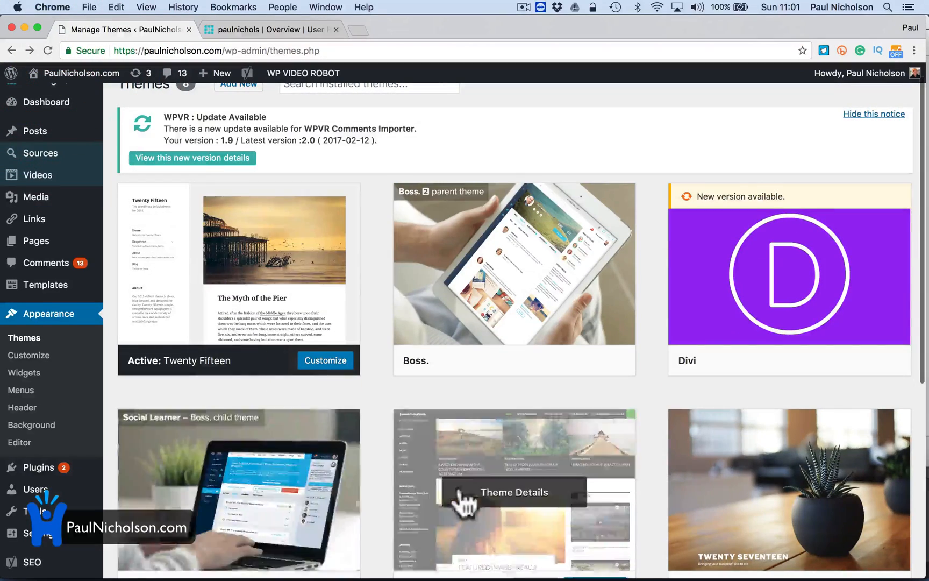
- Switch back to the Valenti theme and visit the live site
{"action": "scroll", "scroll_direction": "down", "scroll_amount": 3}
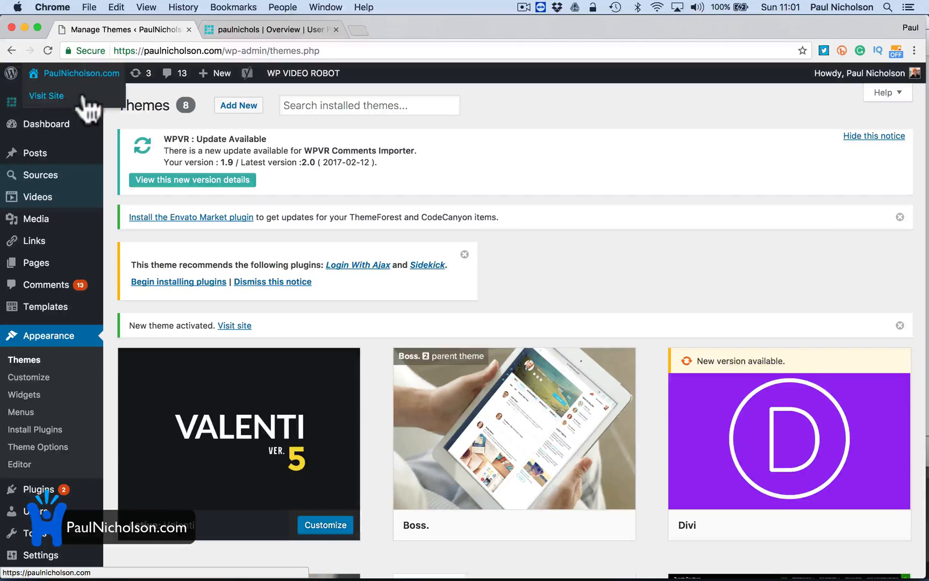
{"action": "left_click", "coordinate": [46, 96]}
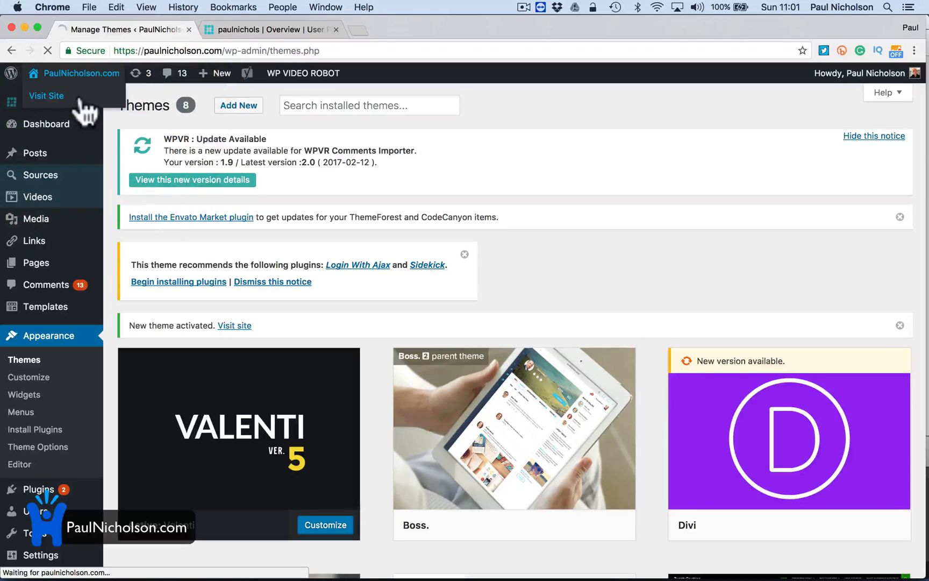
{"action": "left_click", "coordinate": [46, 95]}
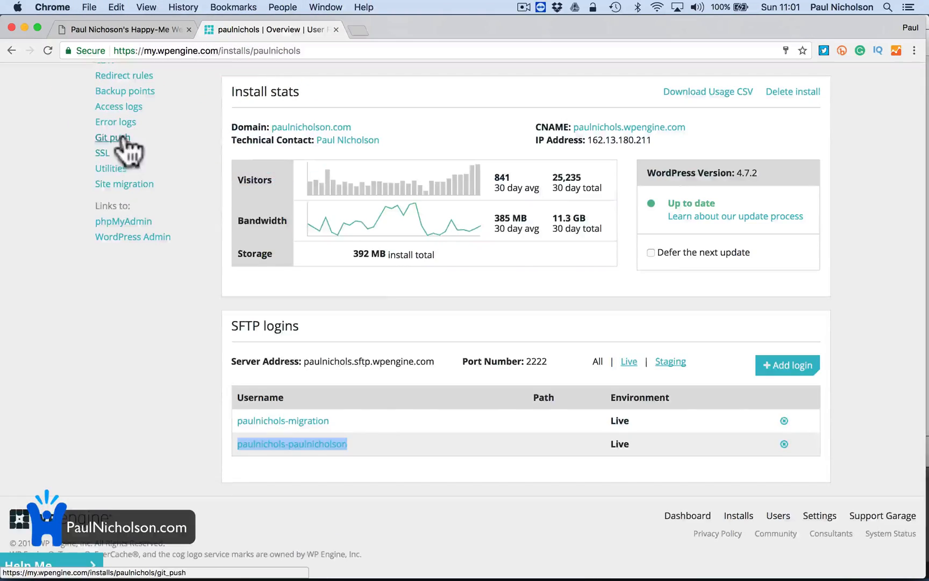
- Show WP Engine's Backup Points list with the 'before site break' point, then load the live homepage
{"action": "left_click", "coordinate": [119, 106]}
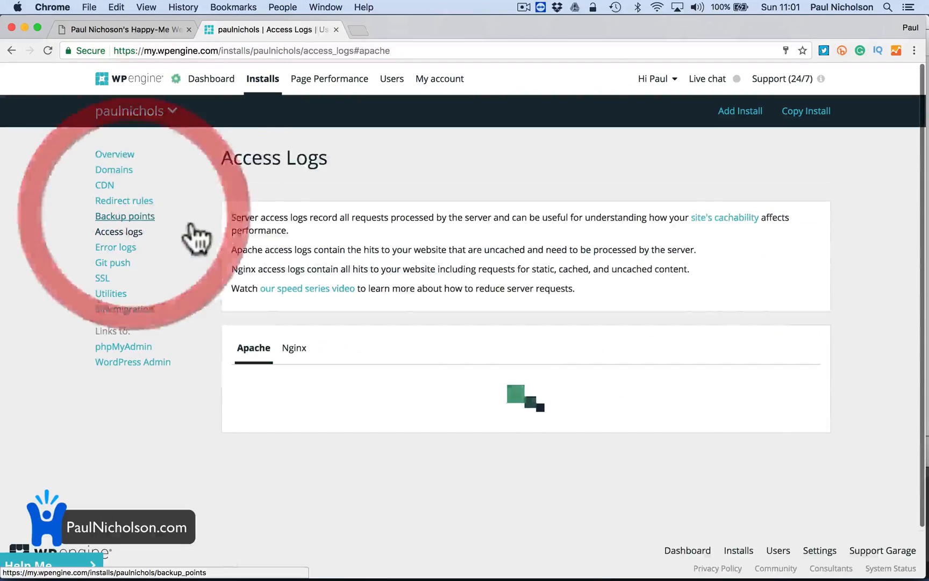
{"action": "left_click", "coordinate": [125, 217]}
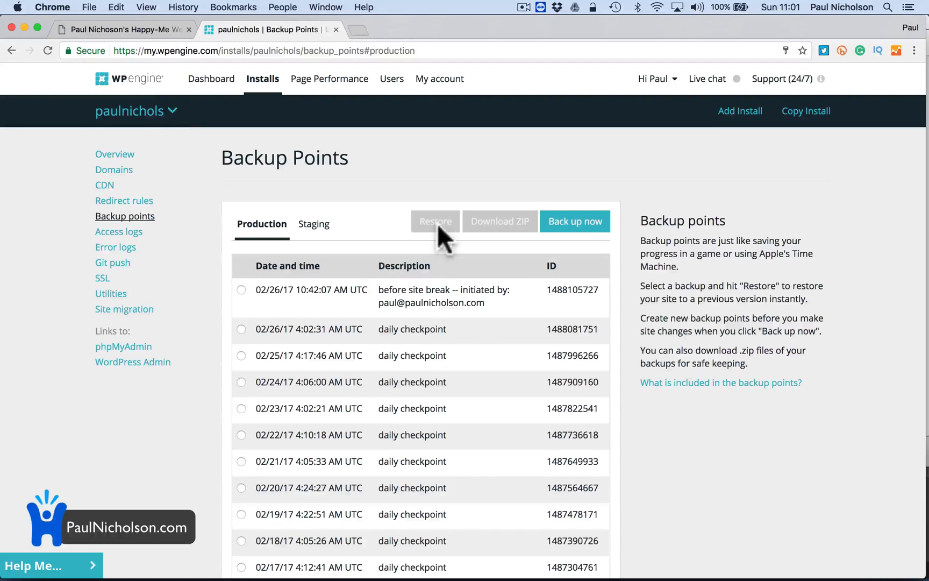
{"action": "left_click", "coordinate": [123, 29]}
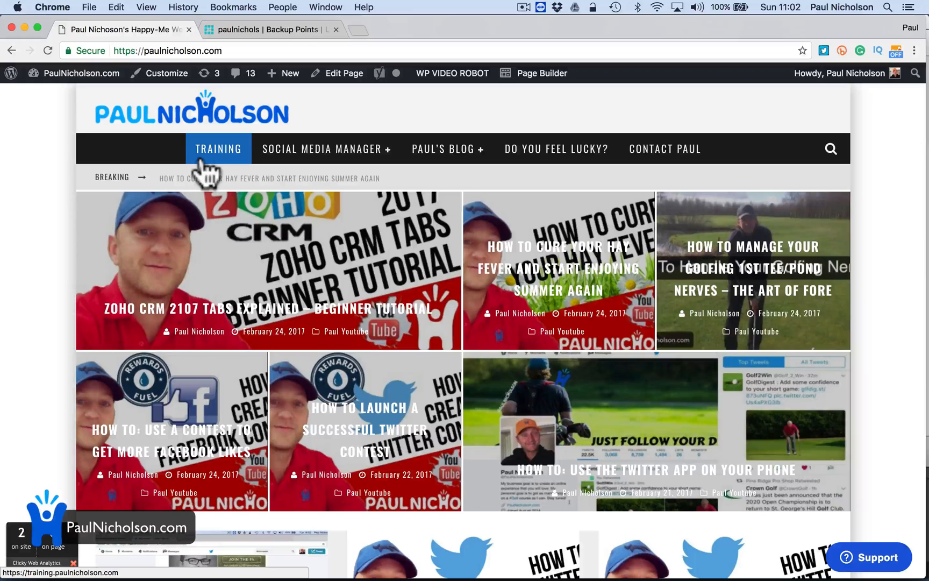